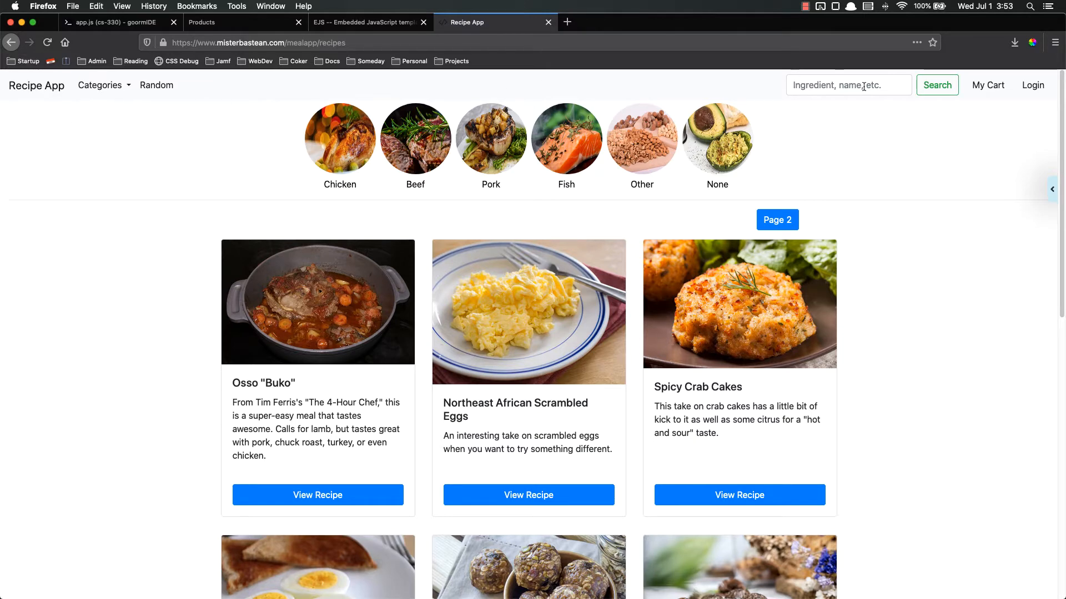
pyautogui.moveTo(1032, 86)
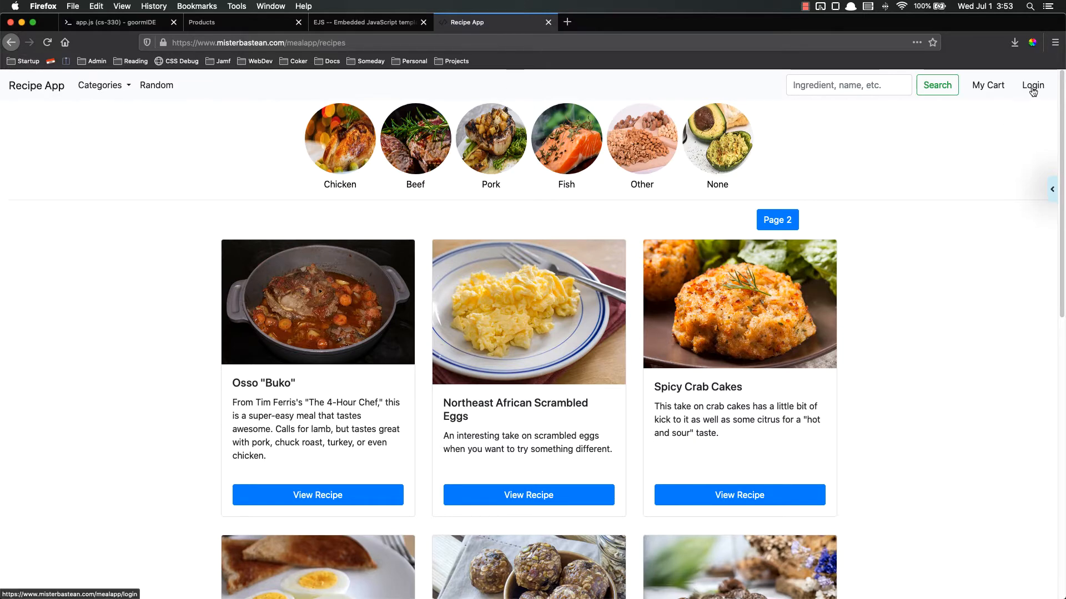
pyautogui.click(1032, 85)
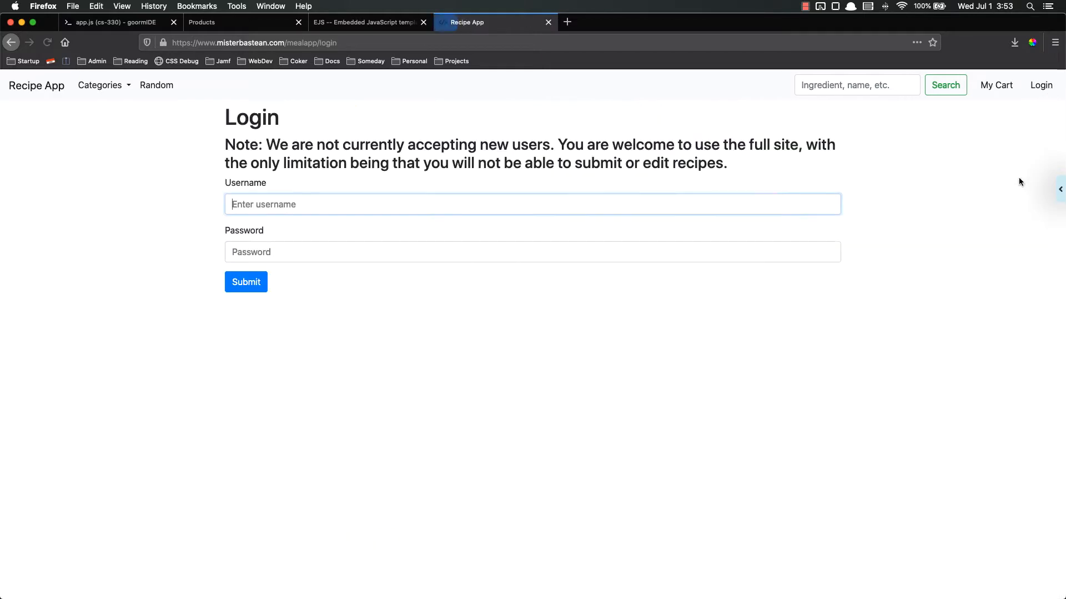
pyautogui.write('jbaste')
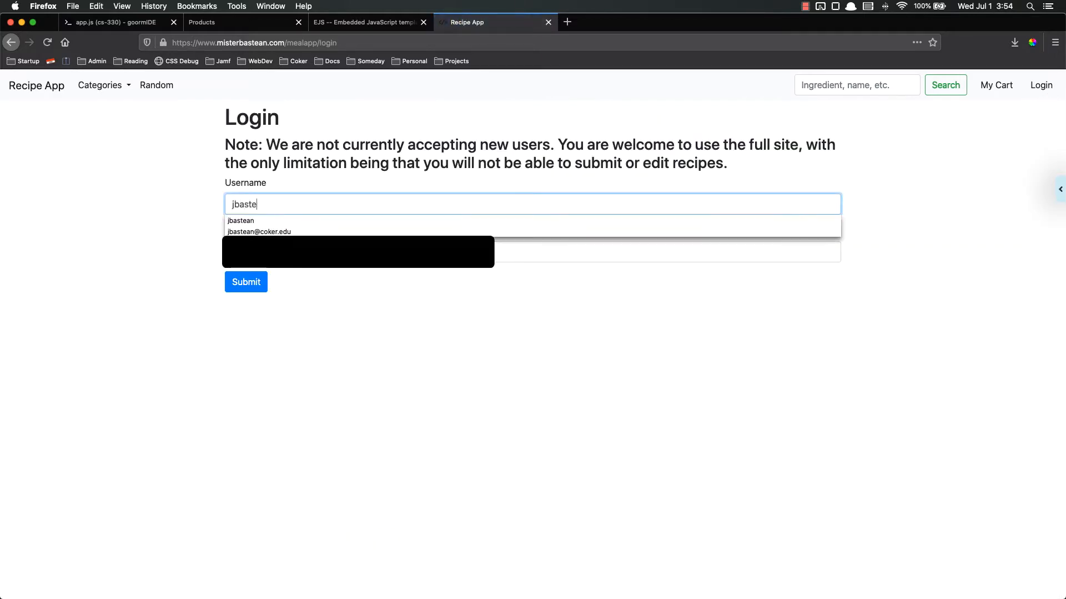
pyautogui.click(240, 221)
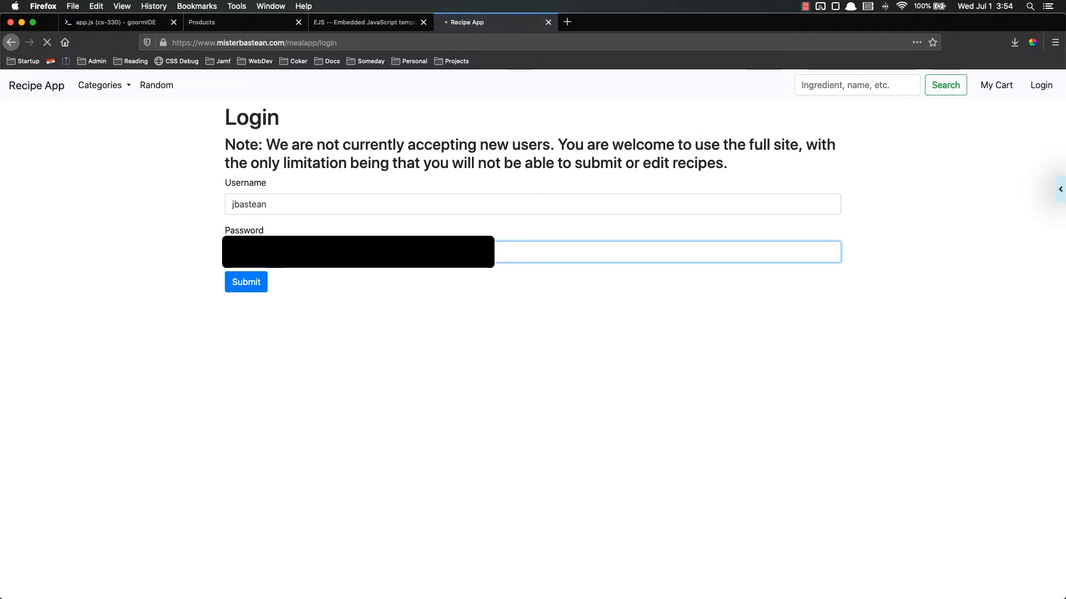
pyautogui.click(245, 282)
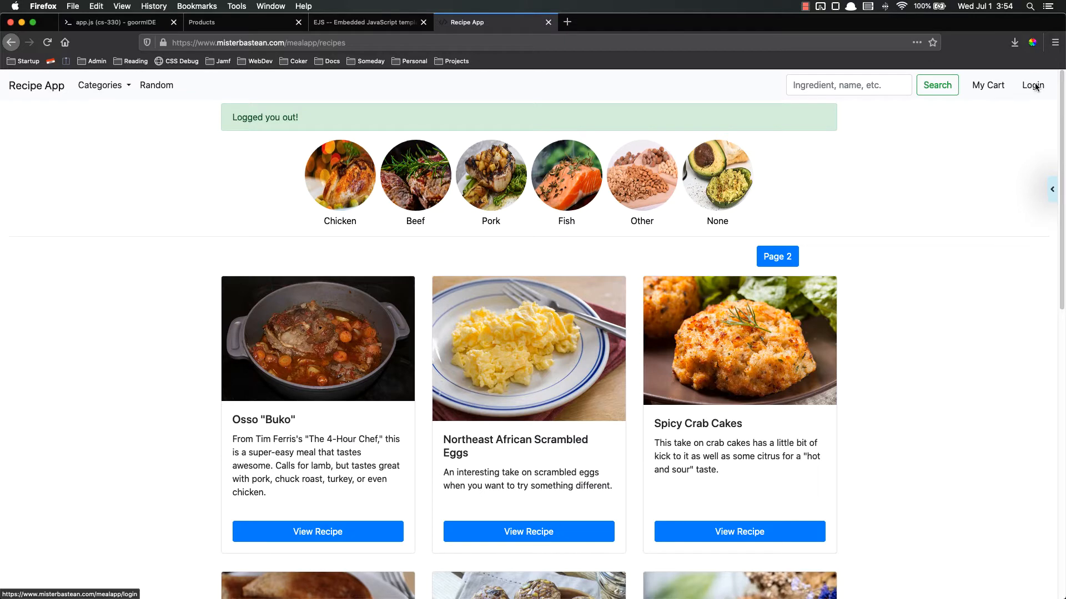
pyautogui.moveTo(959, 176)
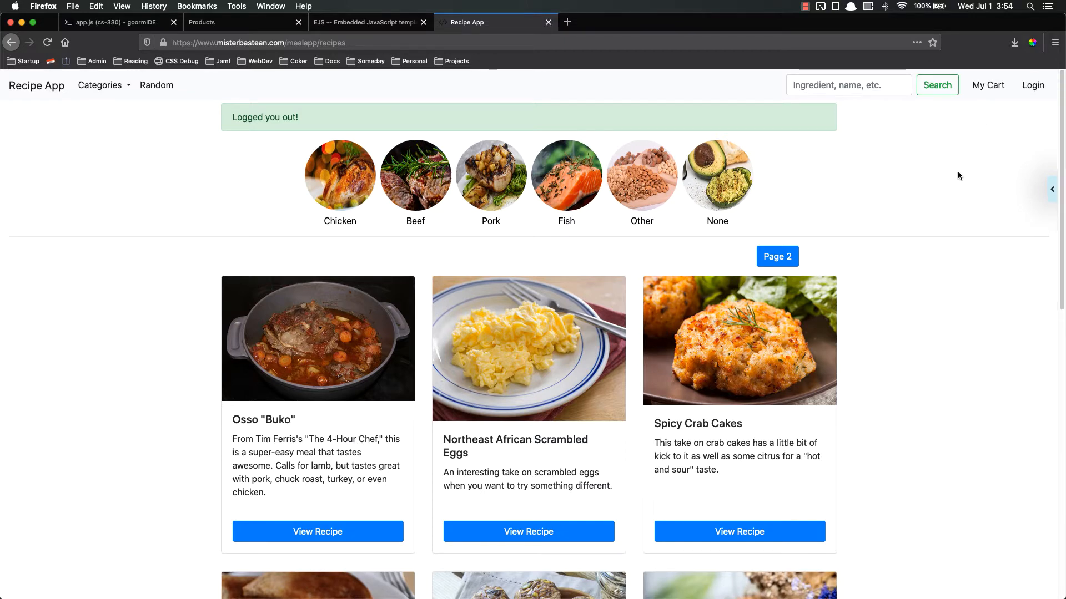
pyautogui.click(112, 23)
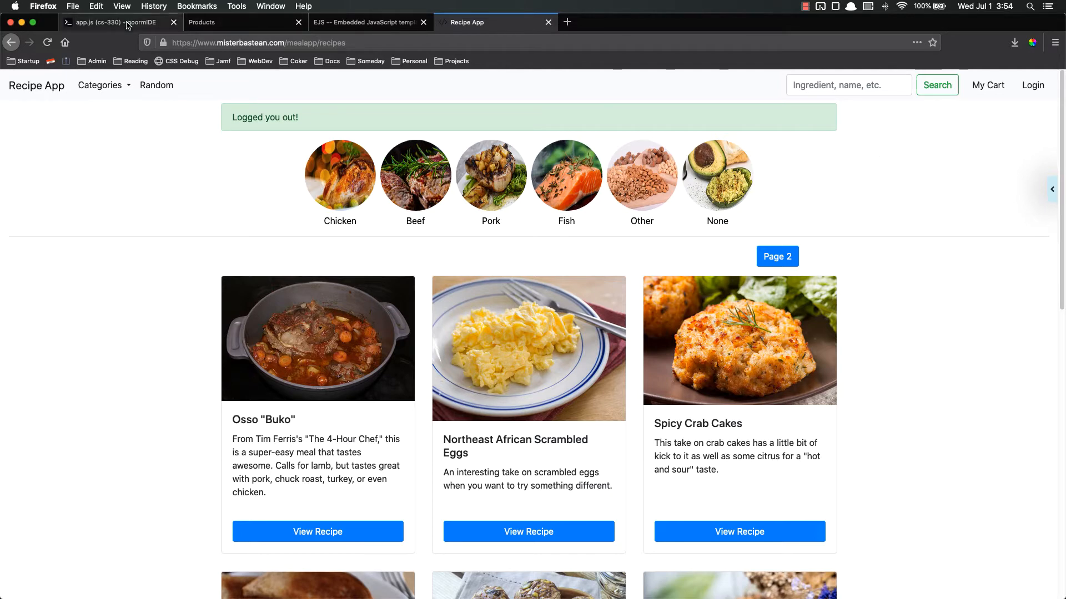
pyautogui.moveTo(119, 23)
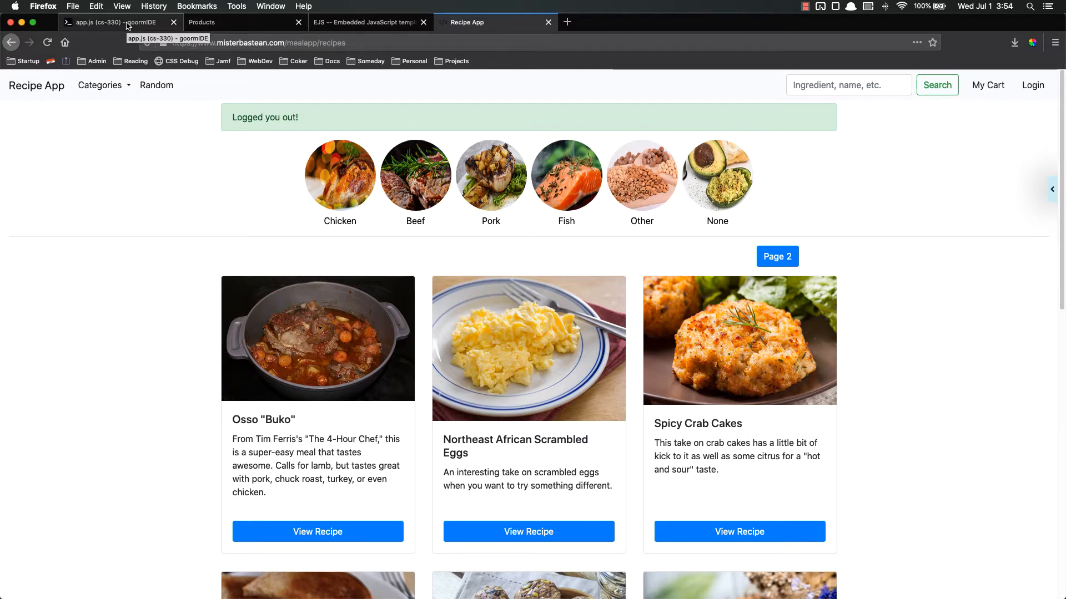
# Step: Delete the hardcoded product/comments data and render arguments from the products route in app.js
pyautogui.click(116, 22)
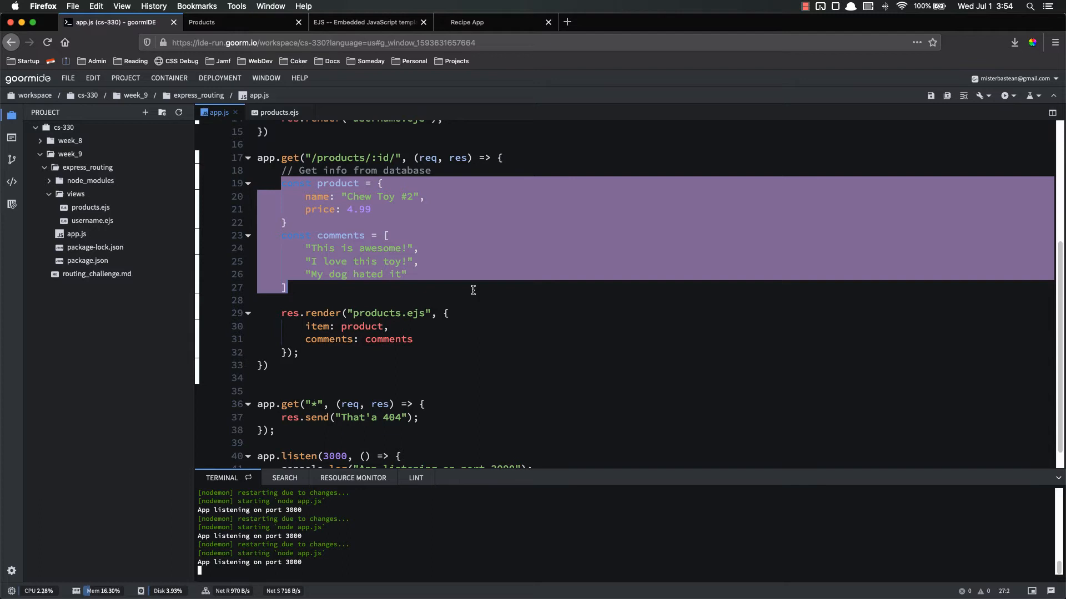
pyautogui.press('Delete')
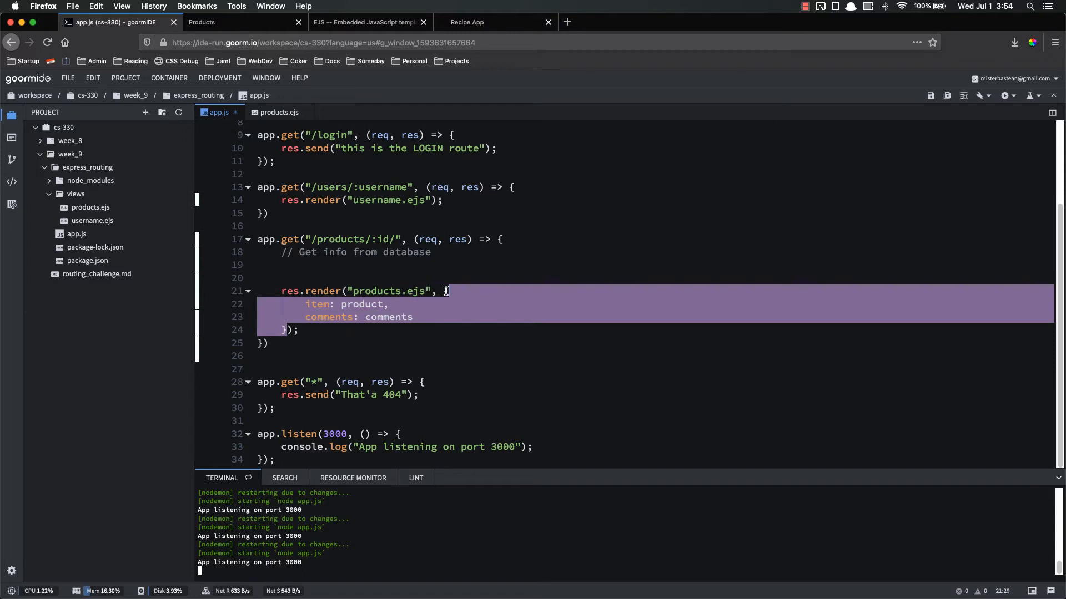
pyautogui.press('Delete')
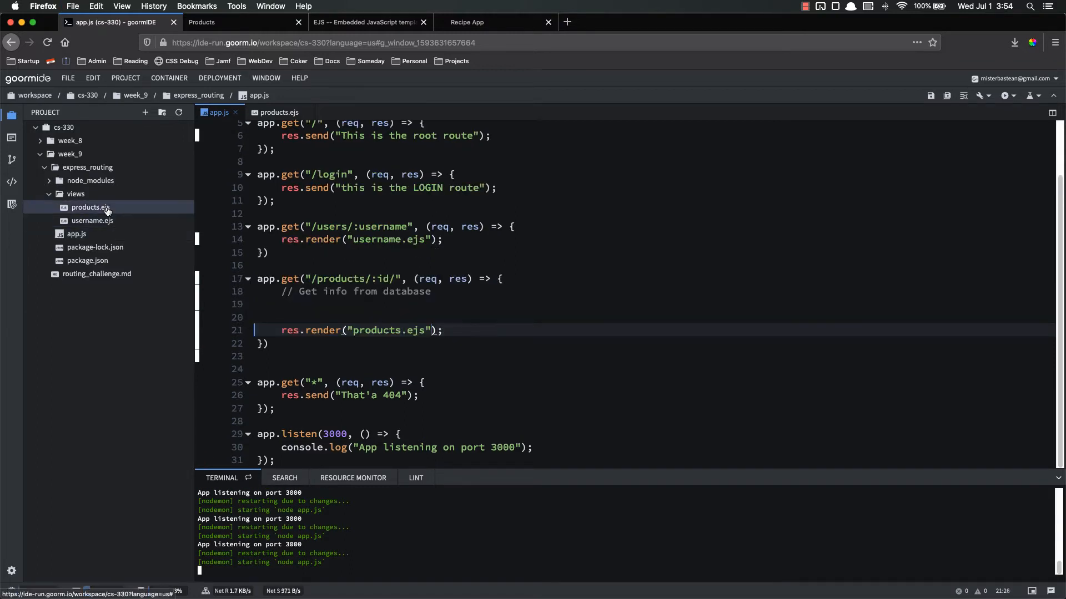
pyautogui.click(278, 112)
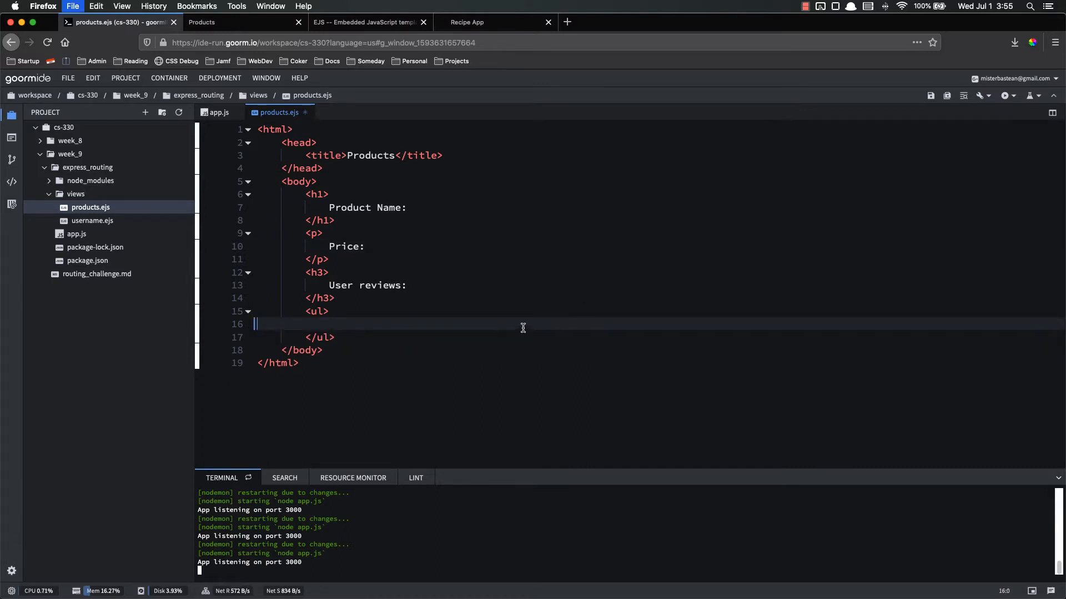
# Step: Delete the h1, price, reviews heading and list markup from the products.ejs body
pyautogui.moveTo(306, 193); pyautogui.dragTo(334, 298)
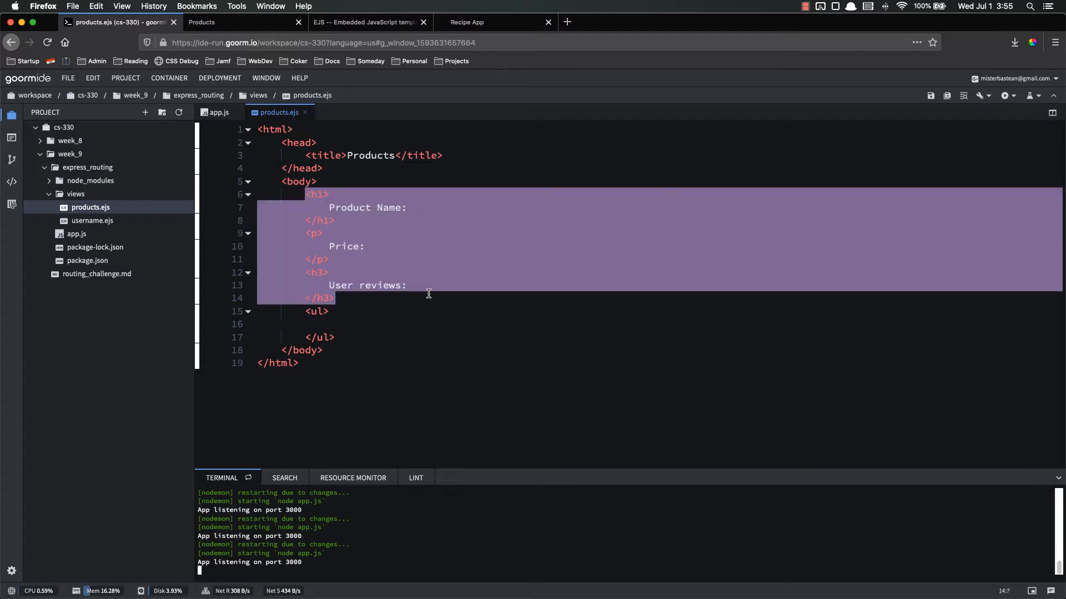
pyautogui.press('Delete')
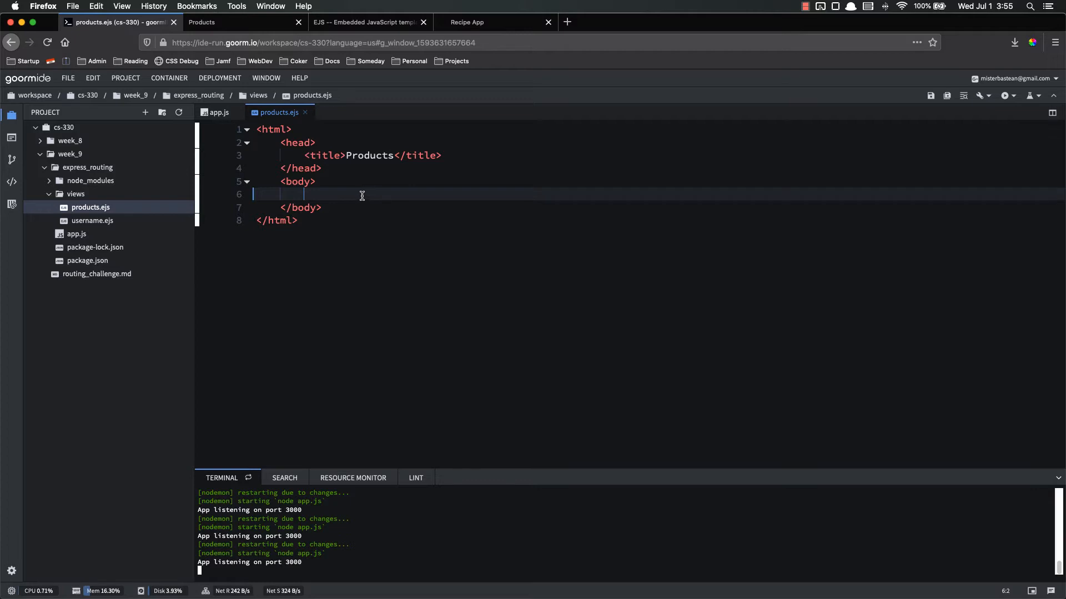
pyautogui.moveTo(357, 196)
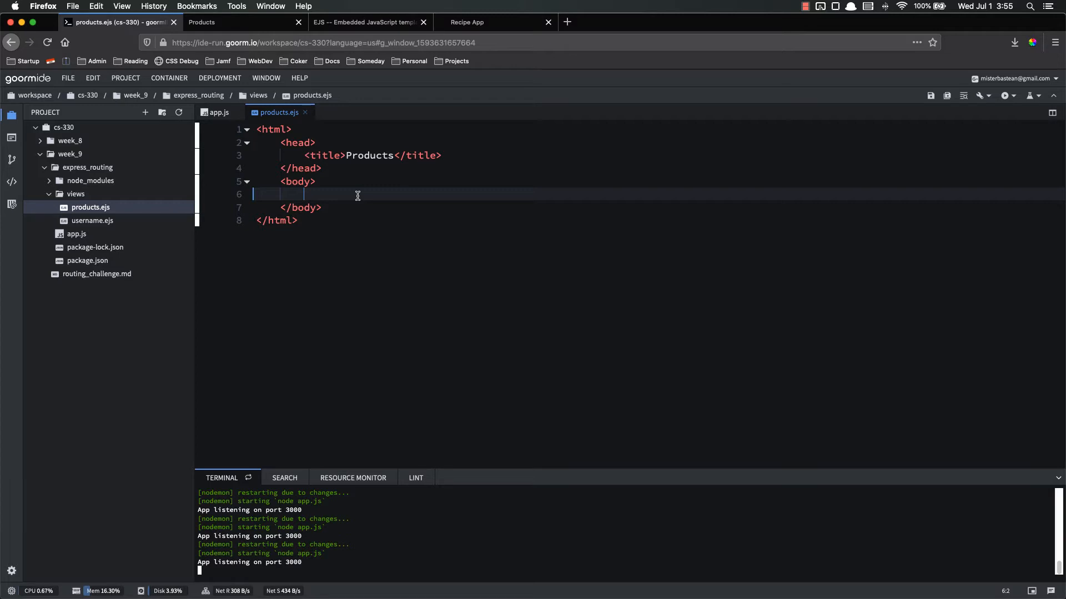
pyautogui.moveTo(329, 191)
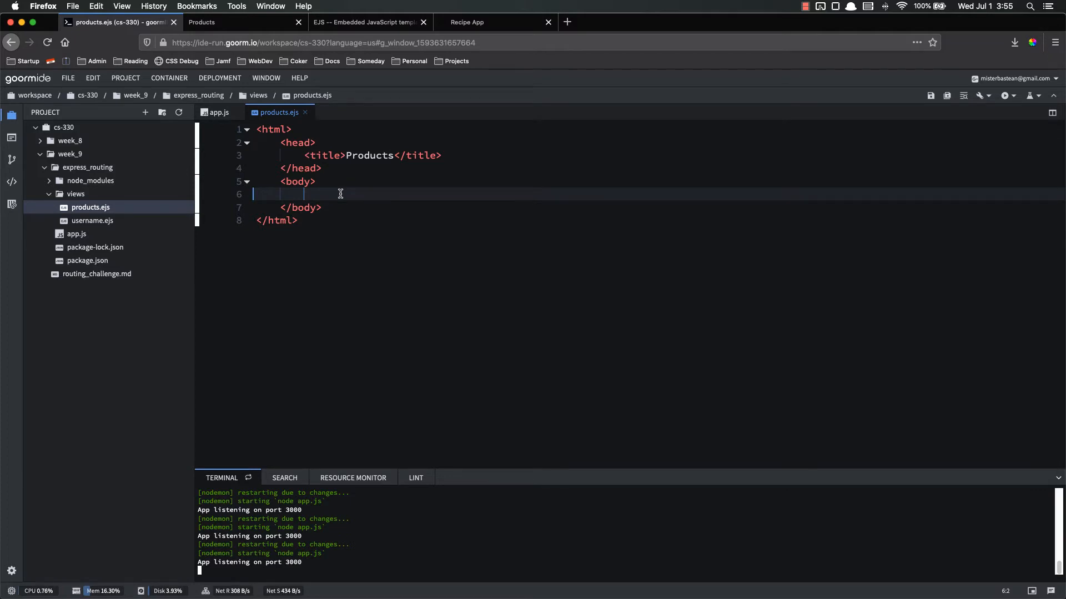
pyautogui.moveTo(344, 192)
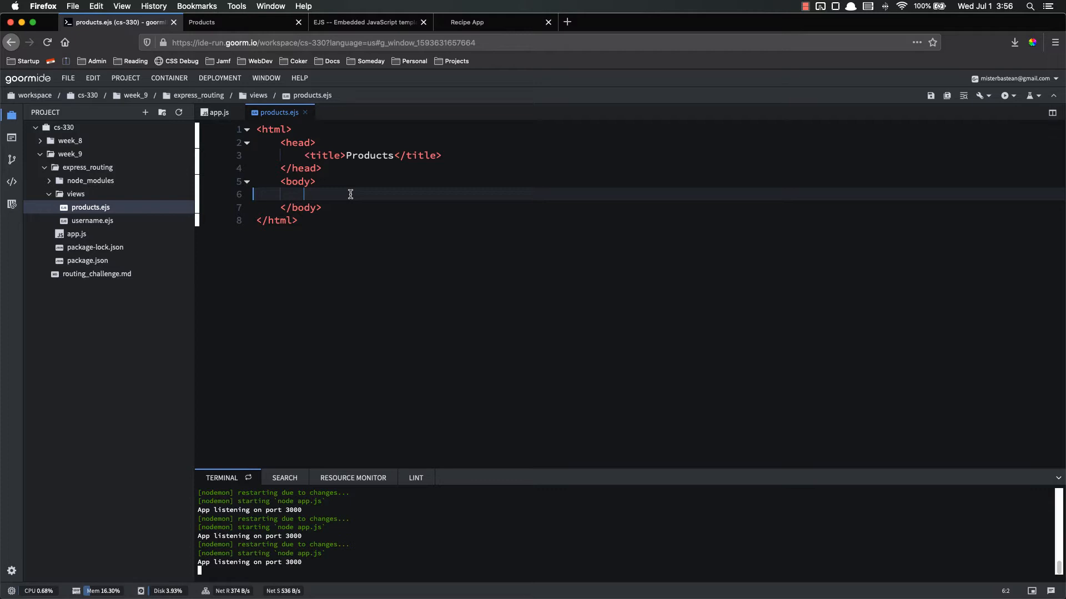
pyautogui.click(219, 112)
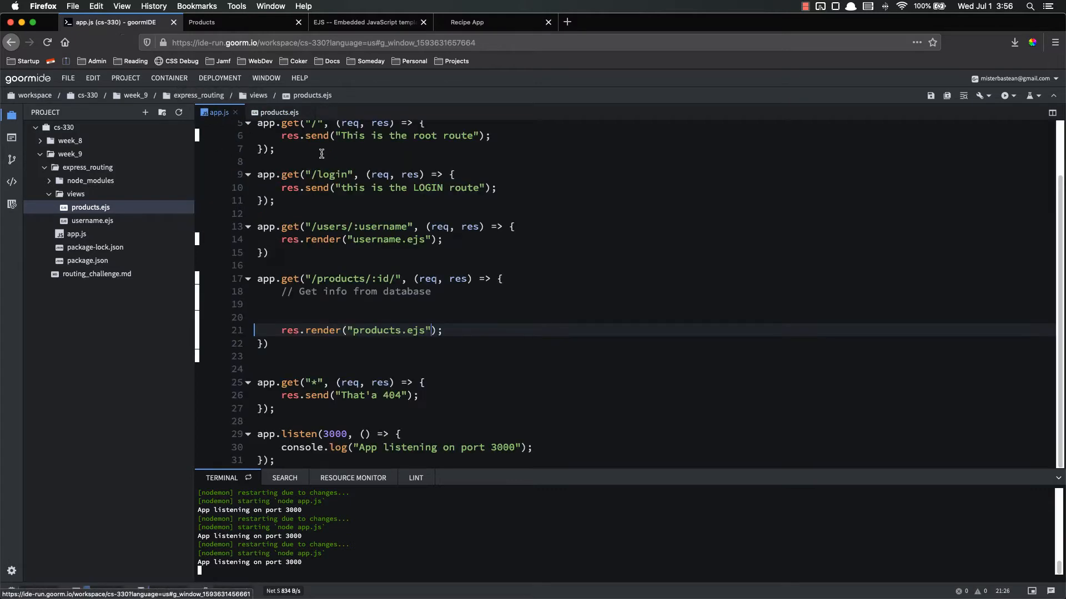
pyautogui.write(',')
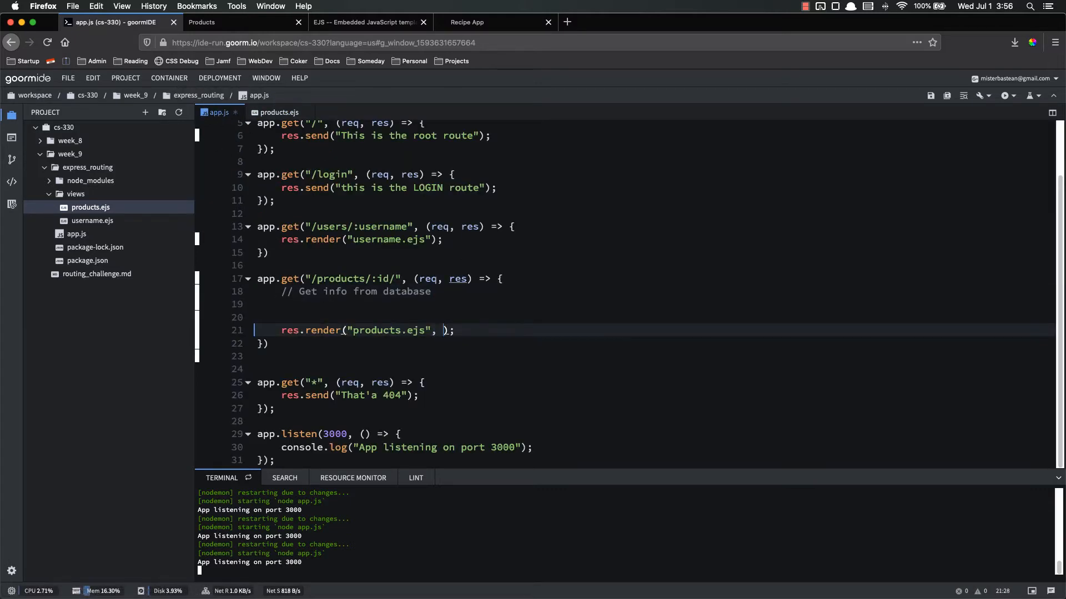
pyautogui.write('{prudo')
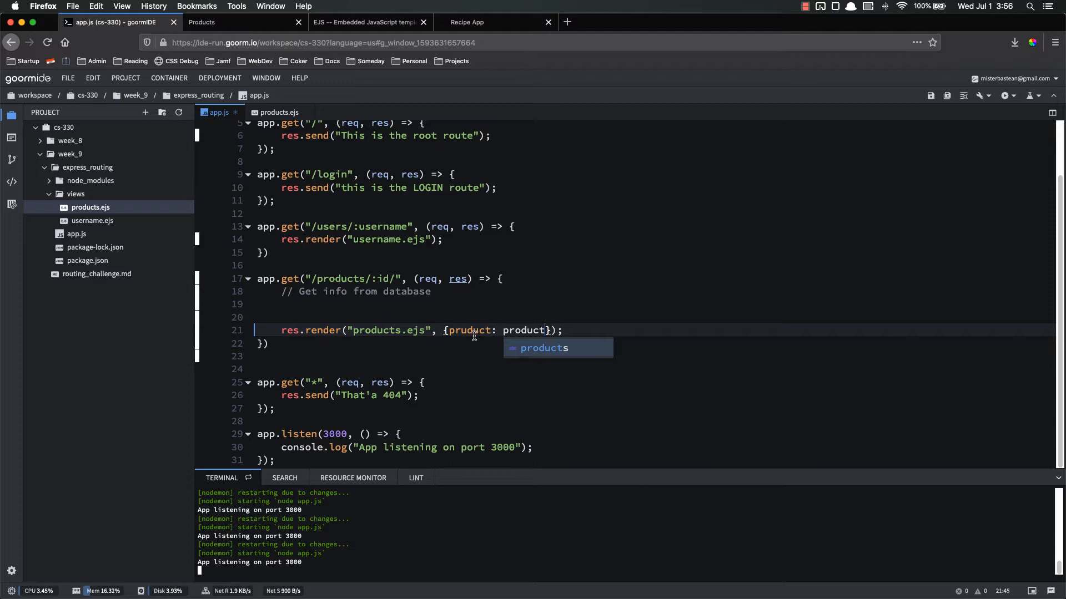
pyautogui.press('Backspace')
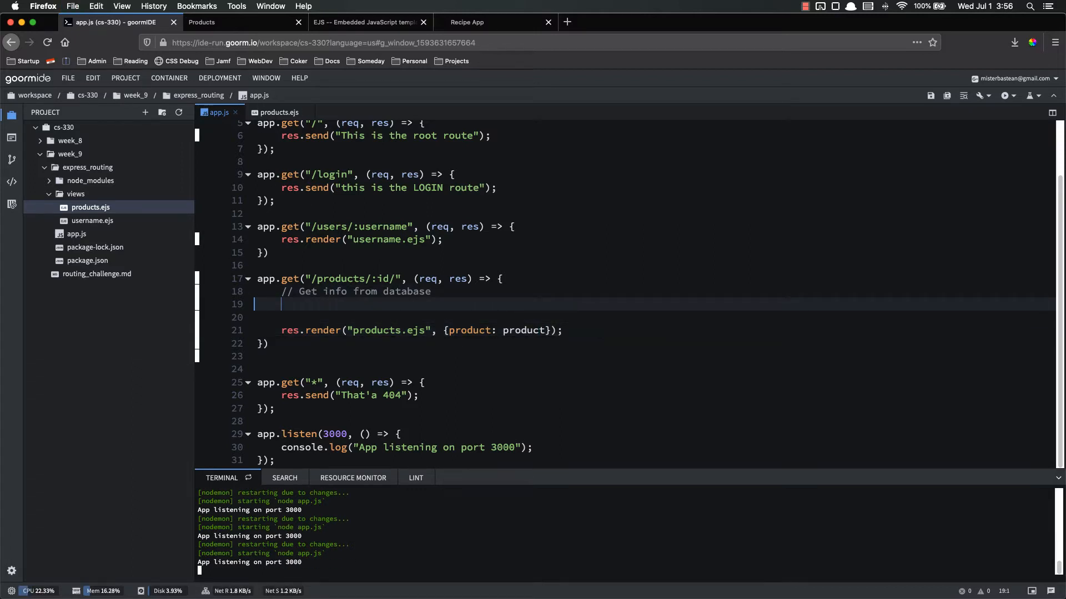
pyautogui.write('const prod')
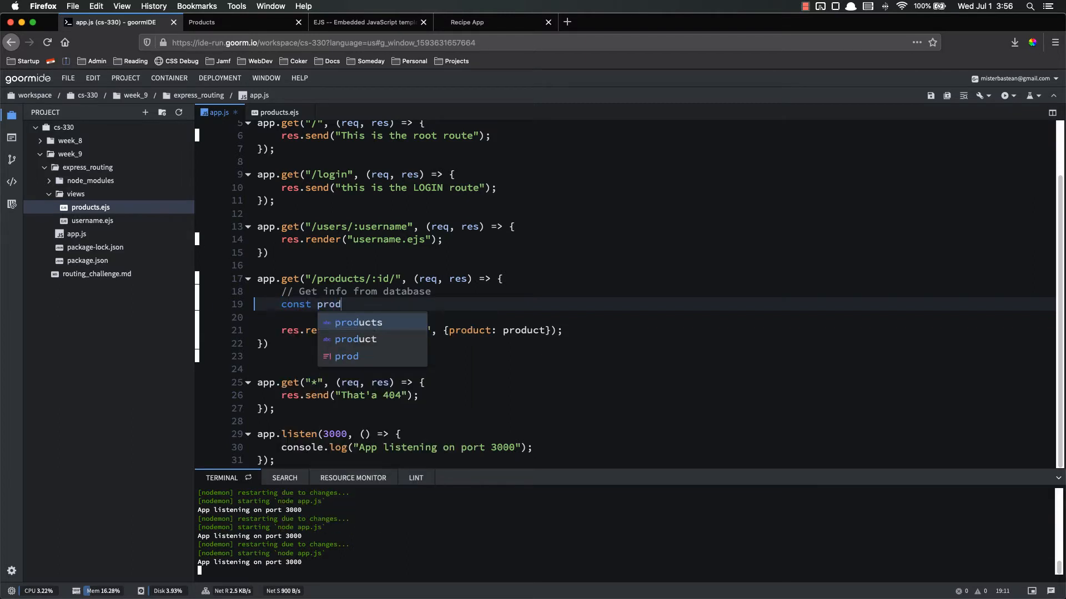
pyautogui.write('uct = "d')
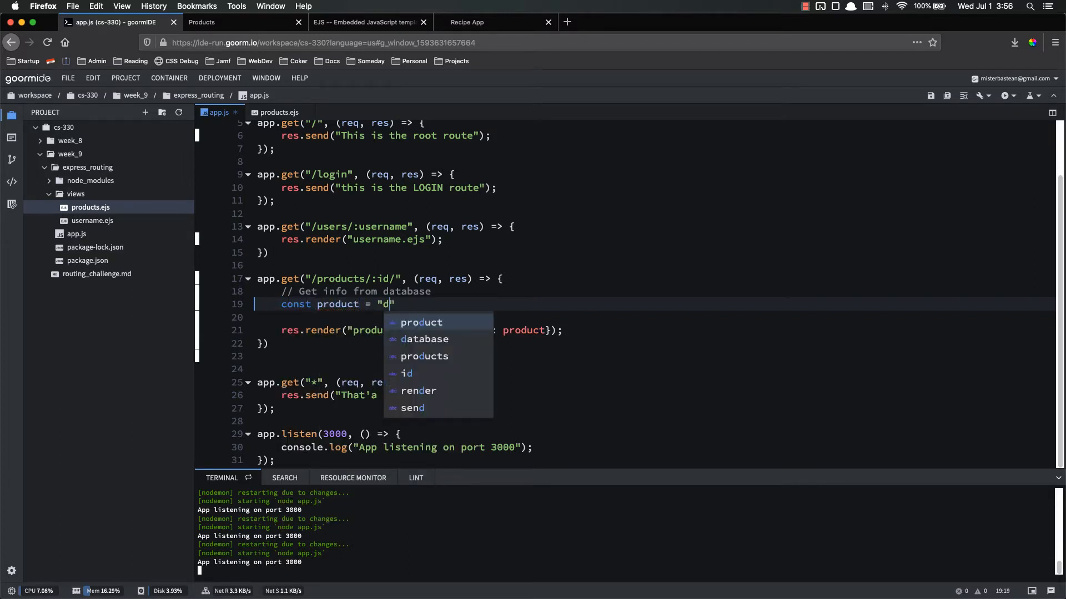
pyautogui.write('og_food')
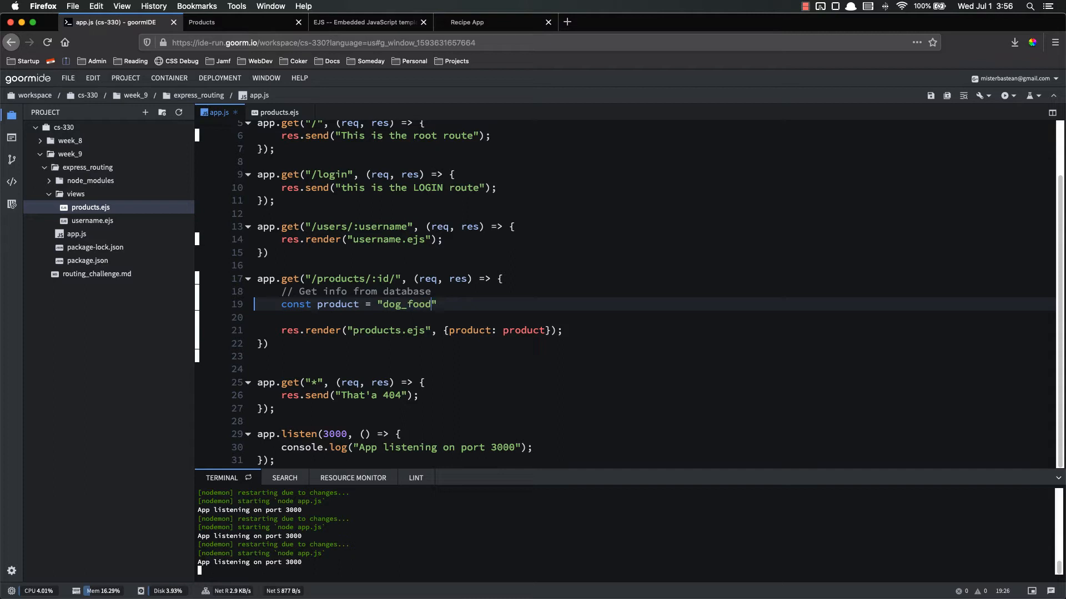
pyautogui.write(';')
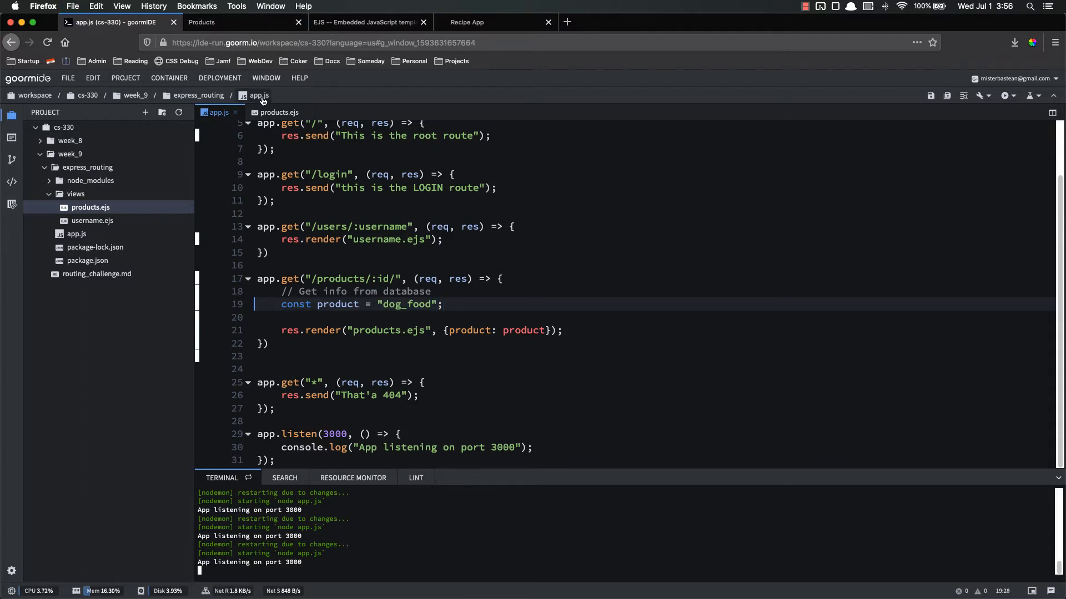
pyautogui.click(277, 112)
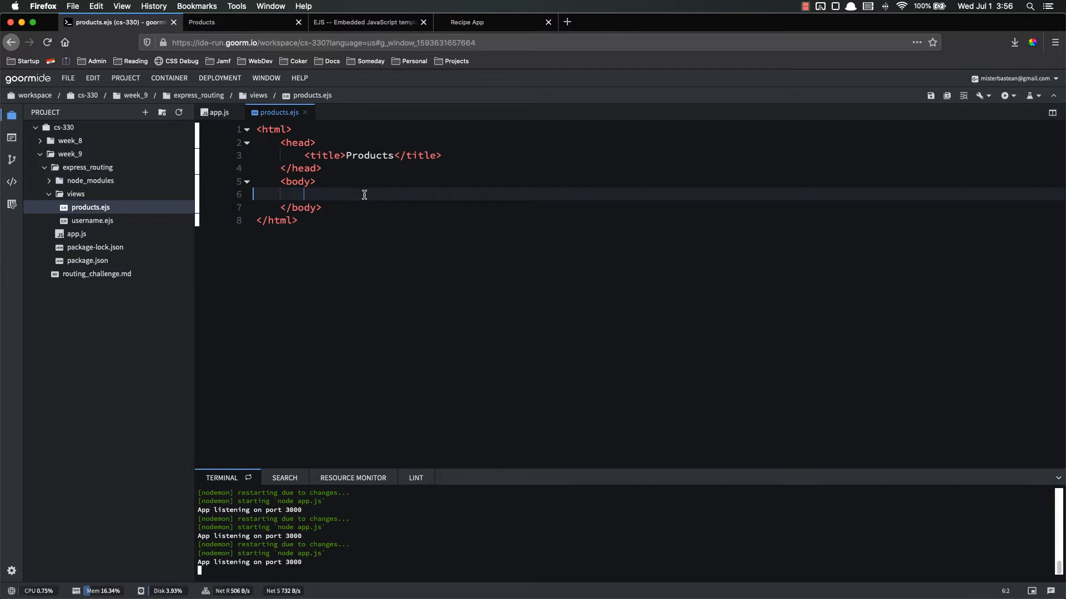
pyautogui.write('if (product )')
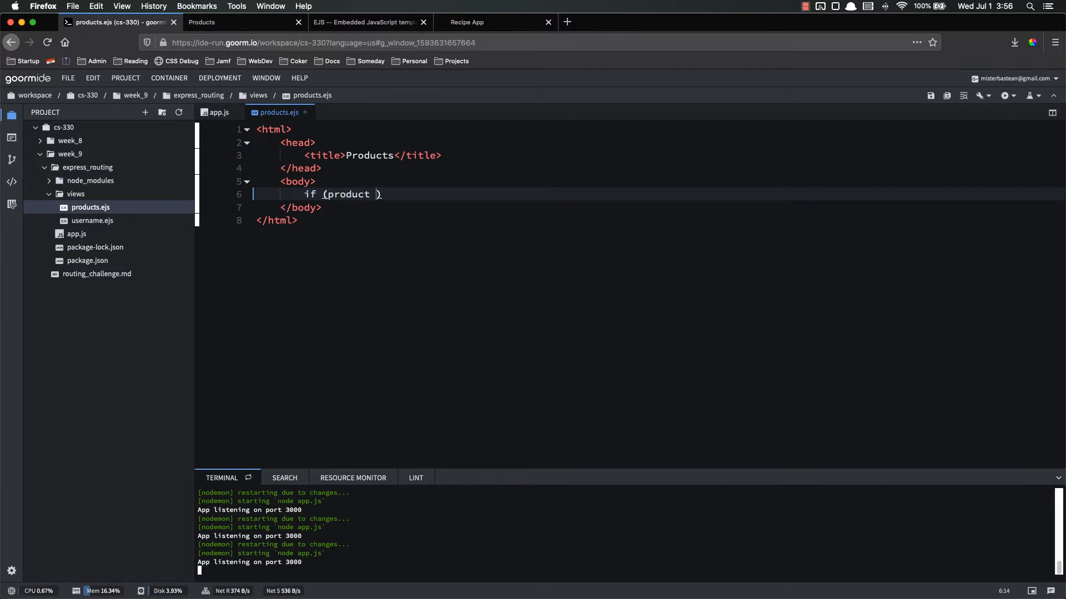
pyautogui.write('=== "dog"')
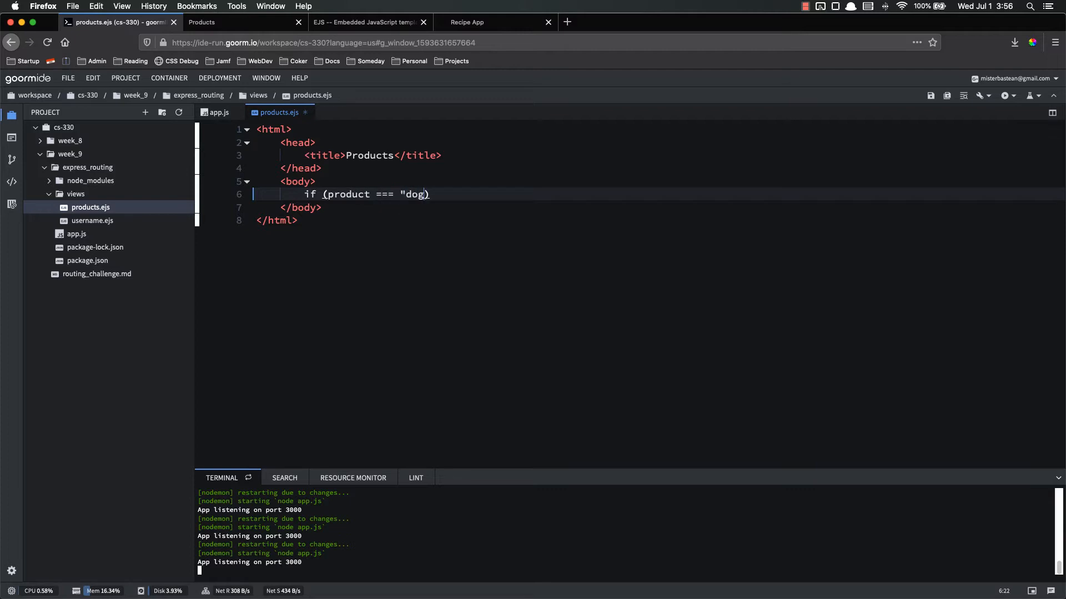
pyautogui.write('_food"')
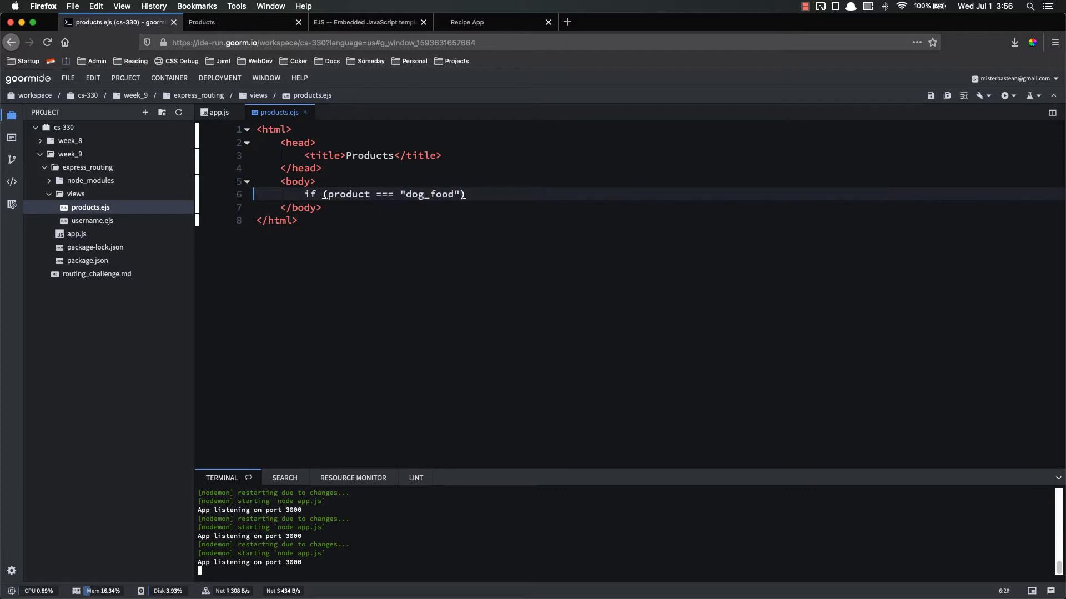
pyautogui.write('{}')
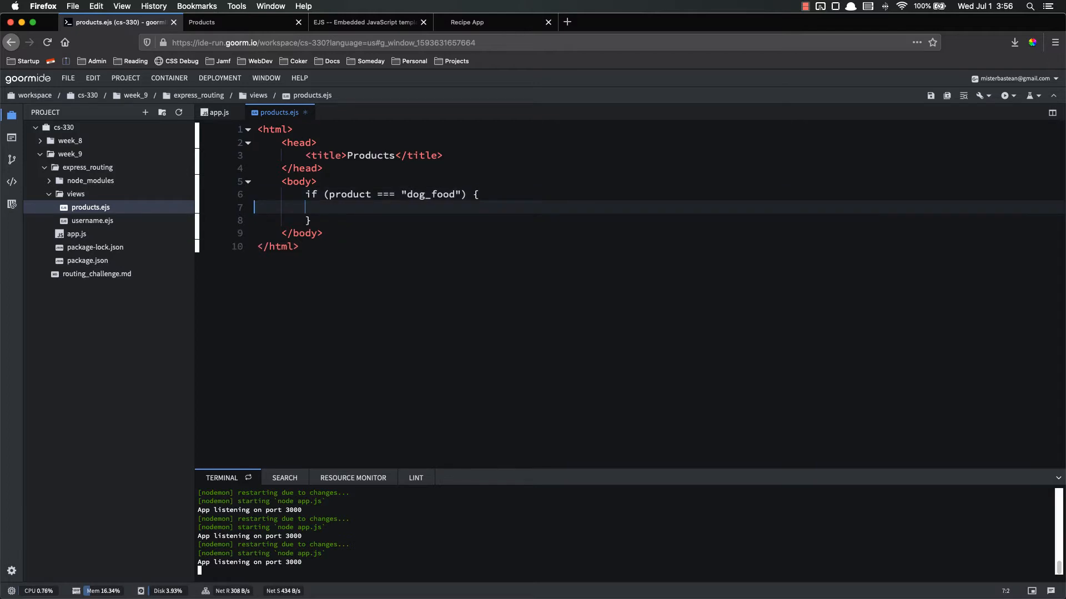
pyautogui.write('<h1></h1>')
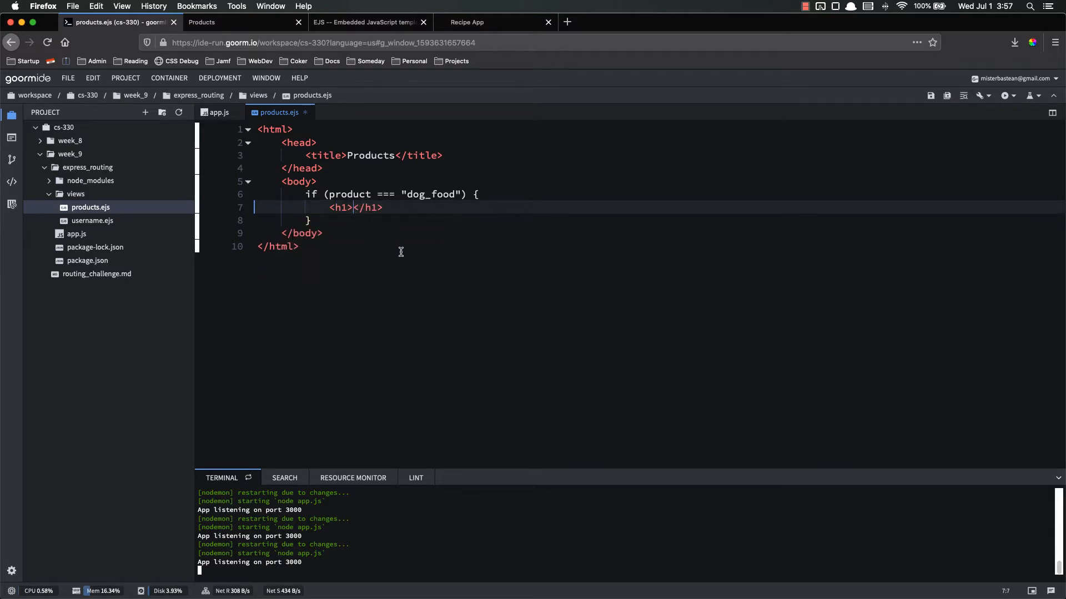
pyautogui.write('Click her')
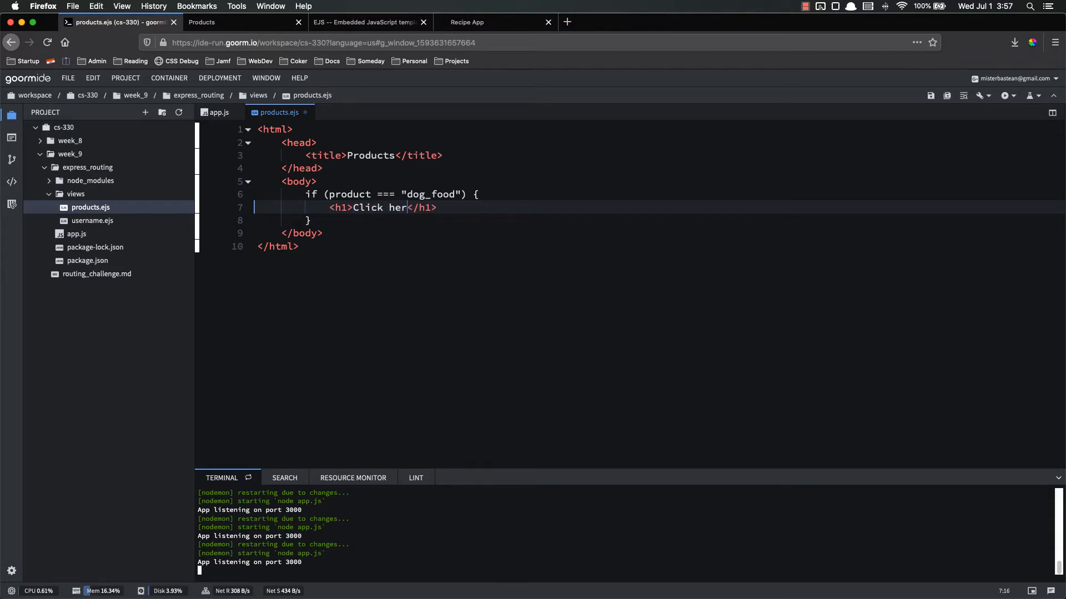
pyautogui.write('e to buy')
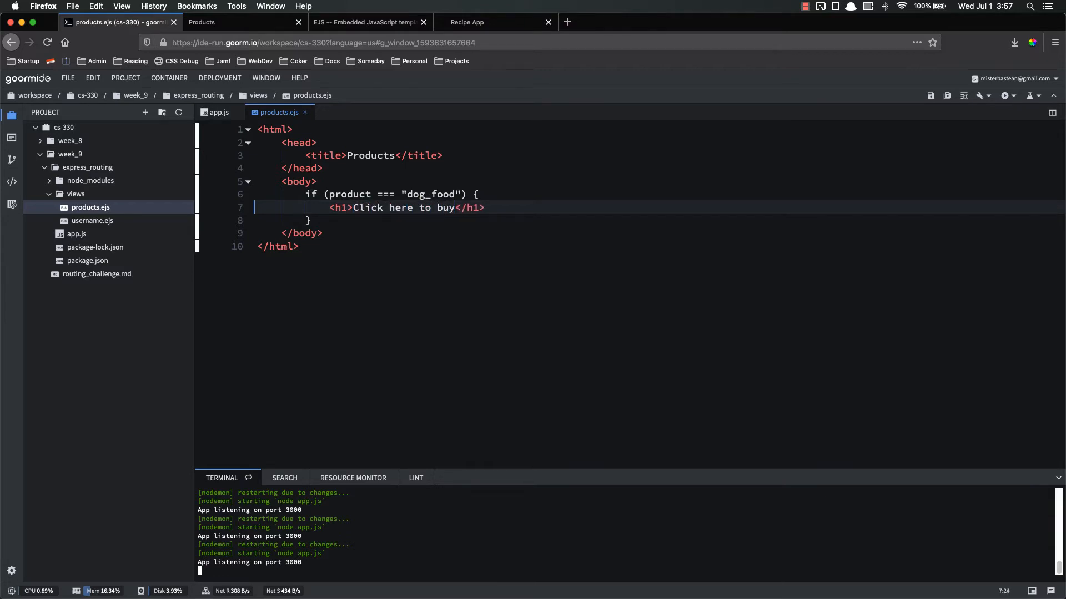
pyautogui.write('D')
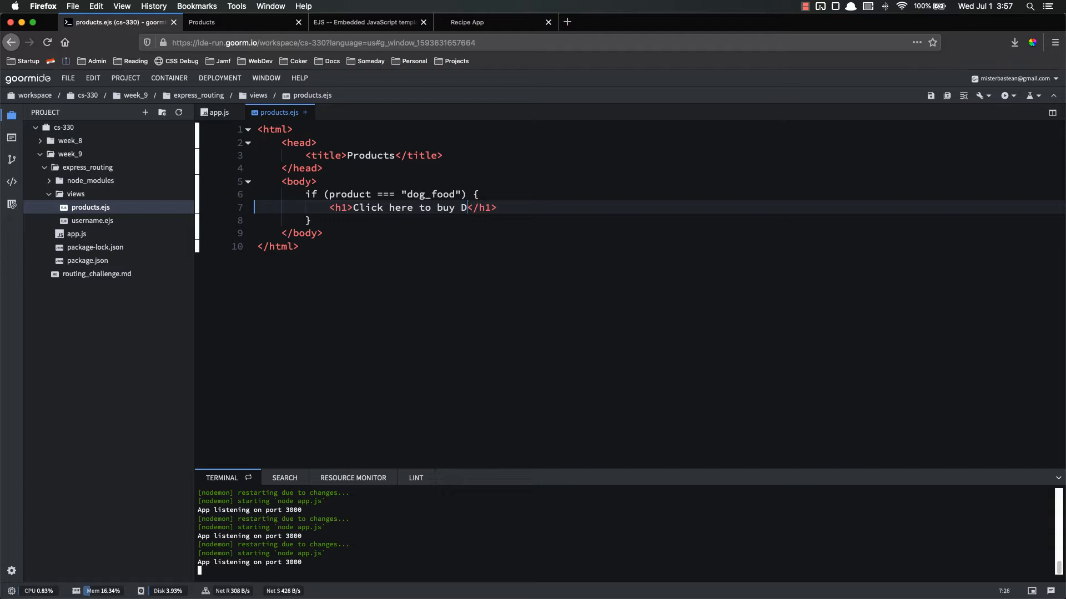
pyautogui.write('og Food!')
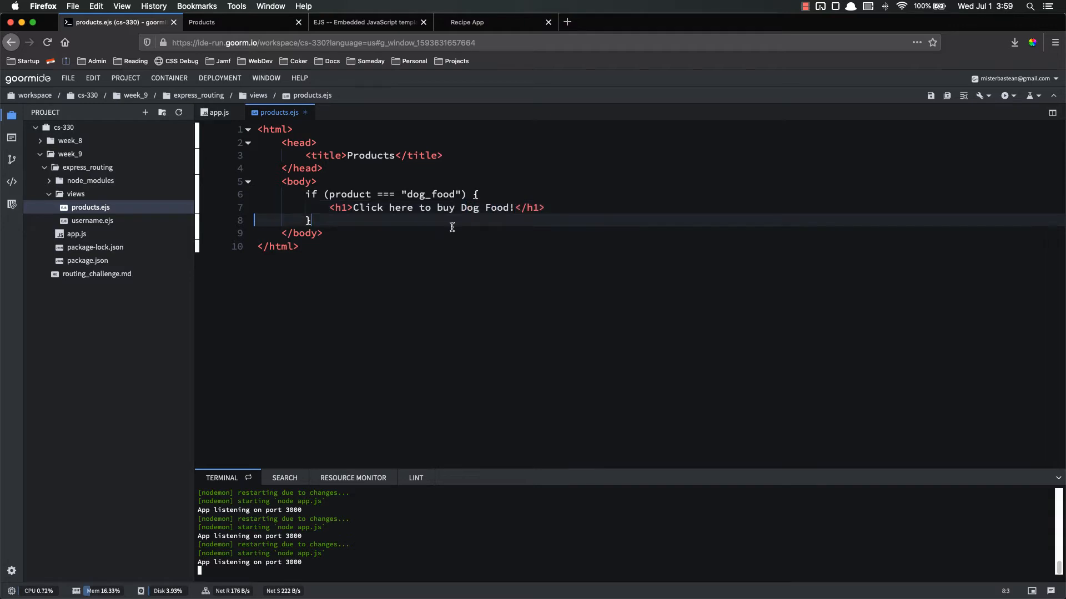
pyautogui.write('else')
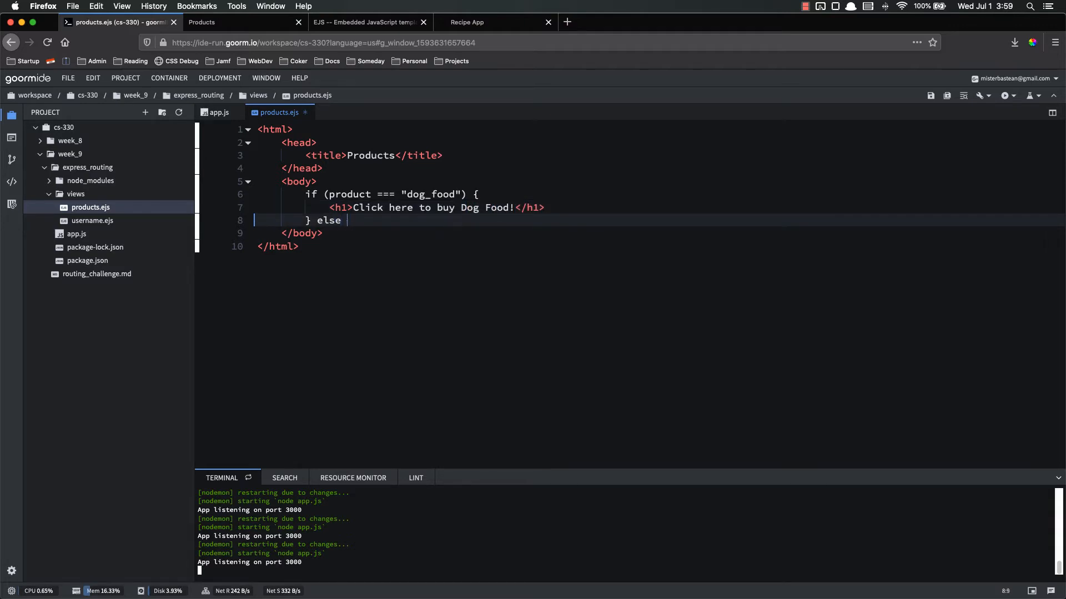
pyautogui.write('{')
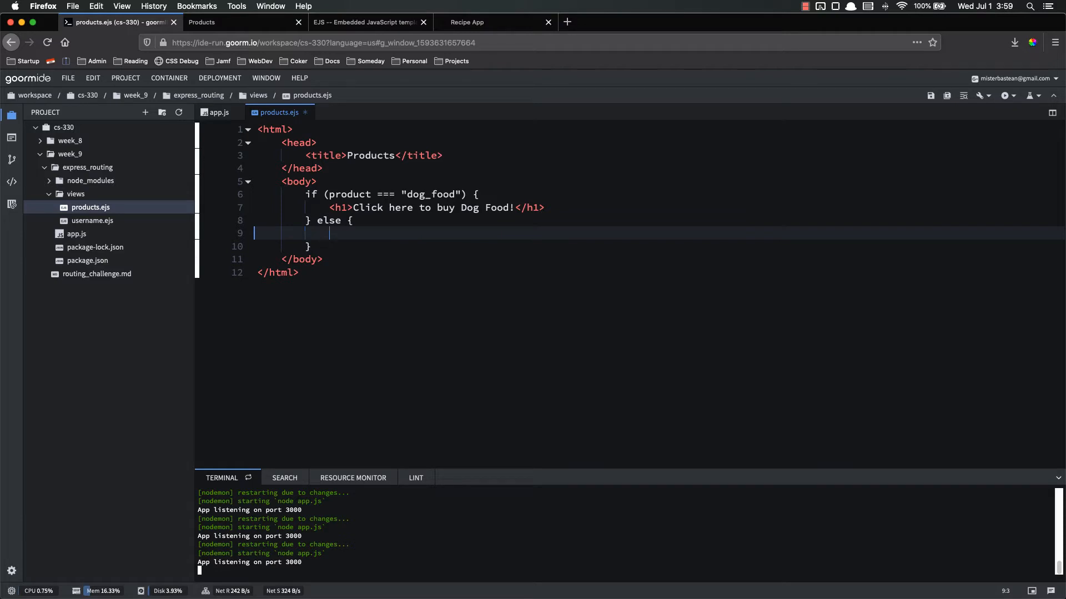
pyautogui.write('<h1></h1>')
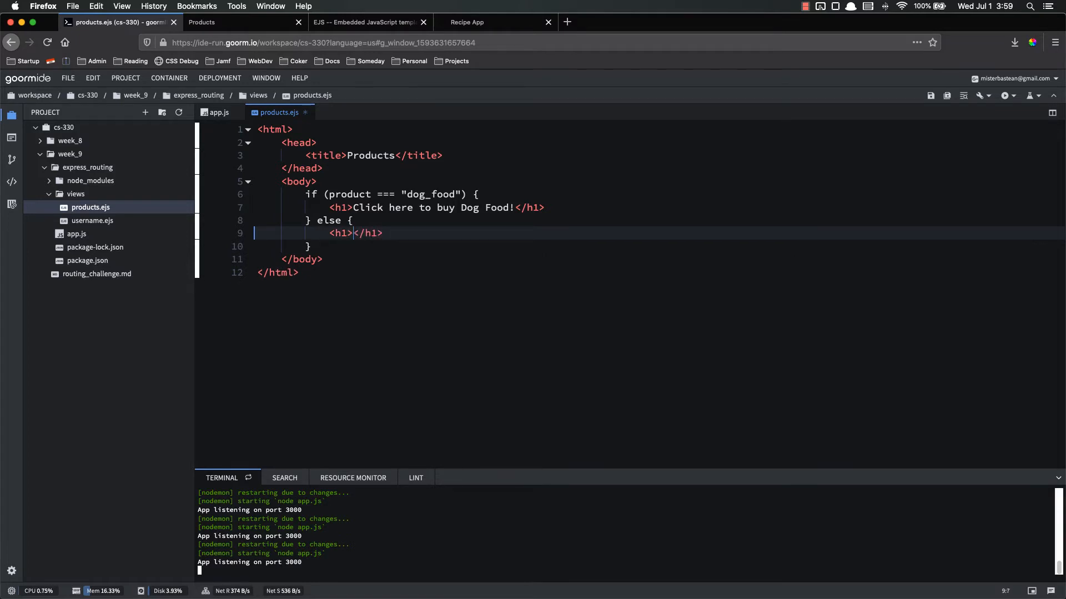
pyautogui.write('Sorry,')
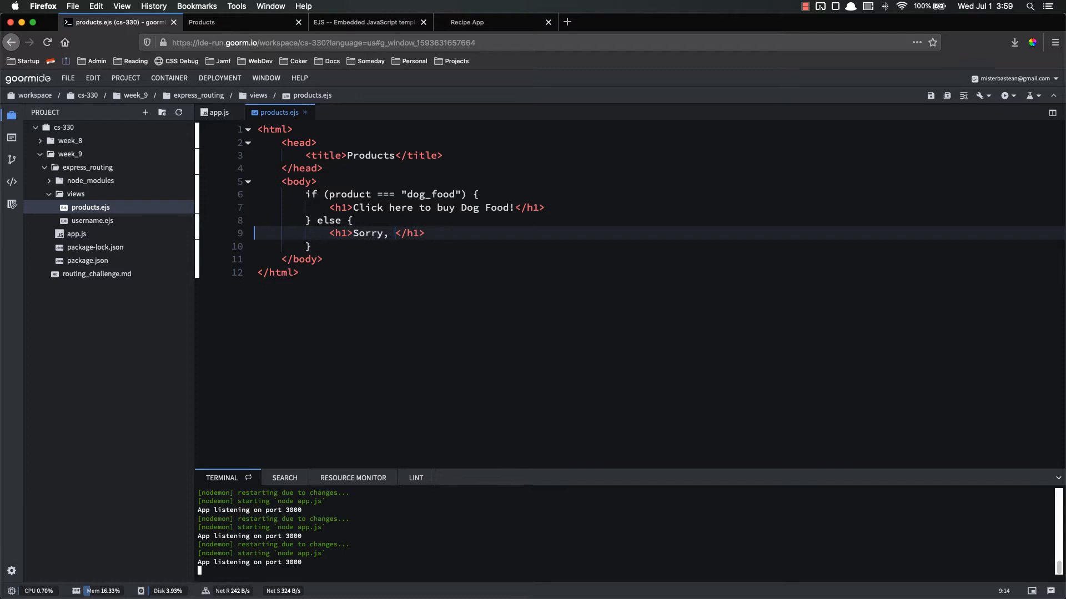
pyautogui.write("we don't sell that")
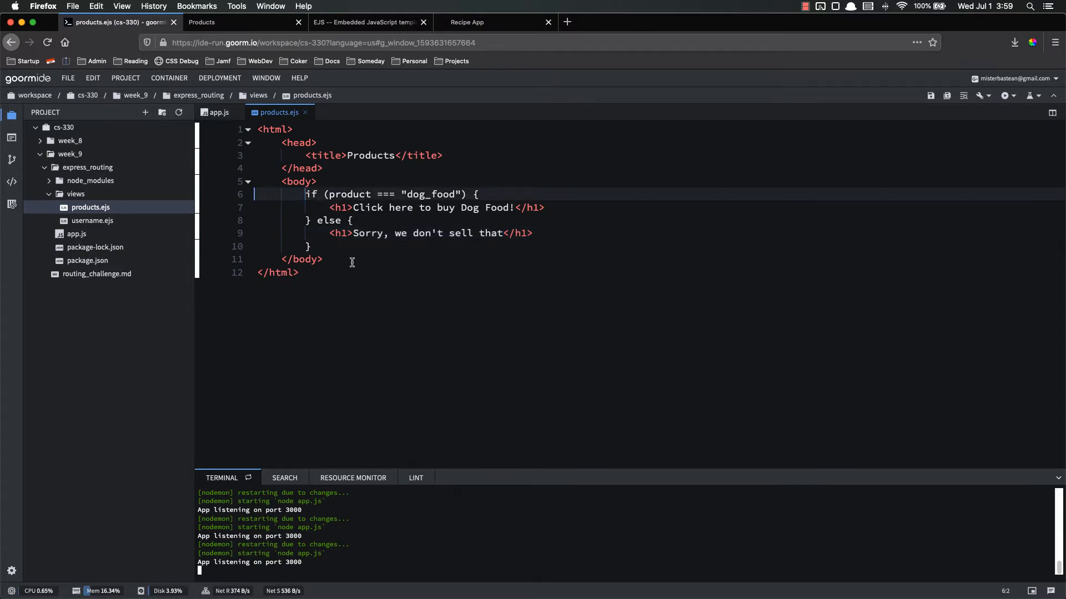
pyautogui.moveTo(402, 208)
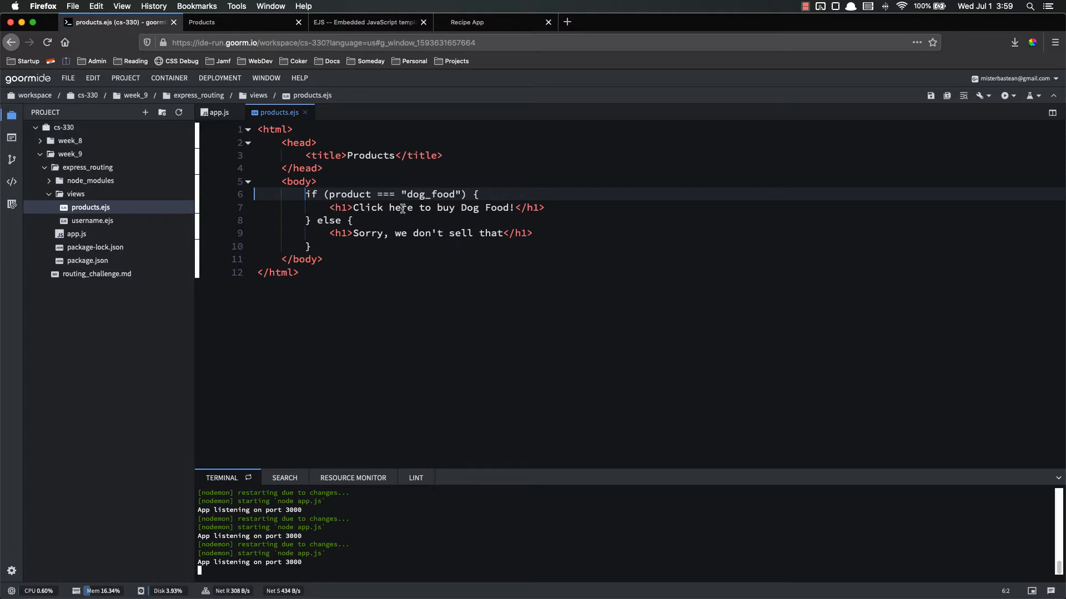
pyautogui.moveTo(353, 193)
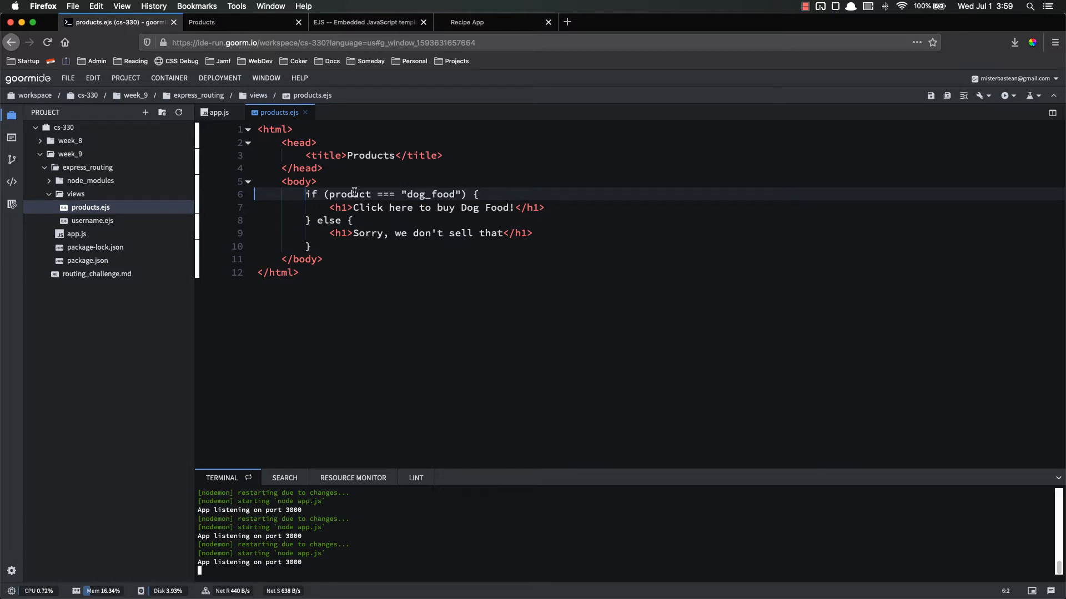
pyautogui.write('<%=')
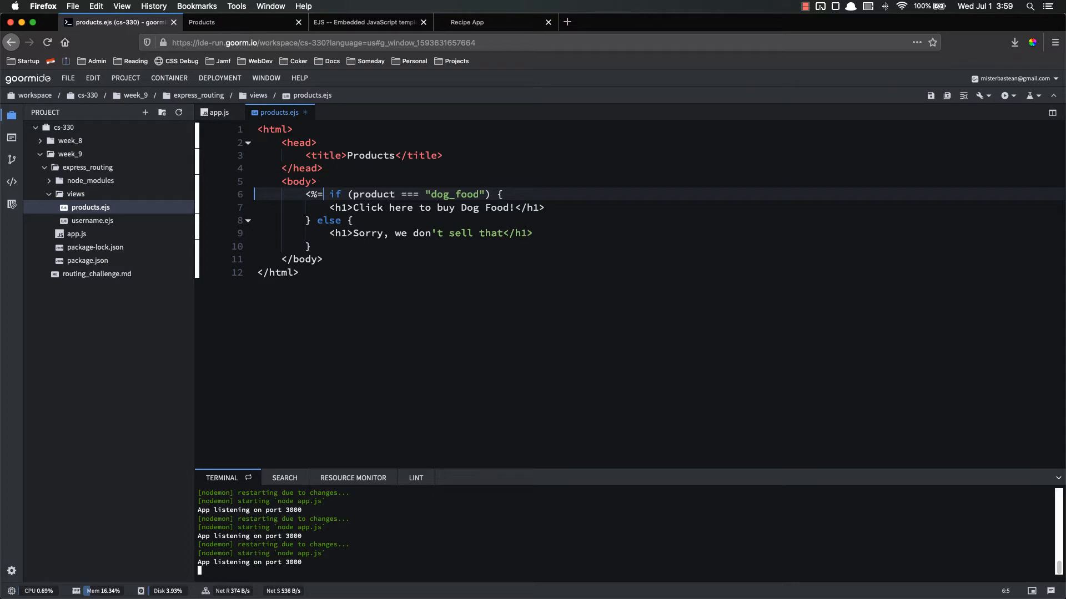
pyautogui.press('BackSpace')
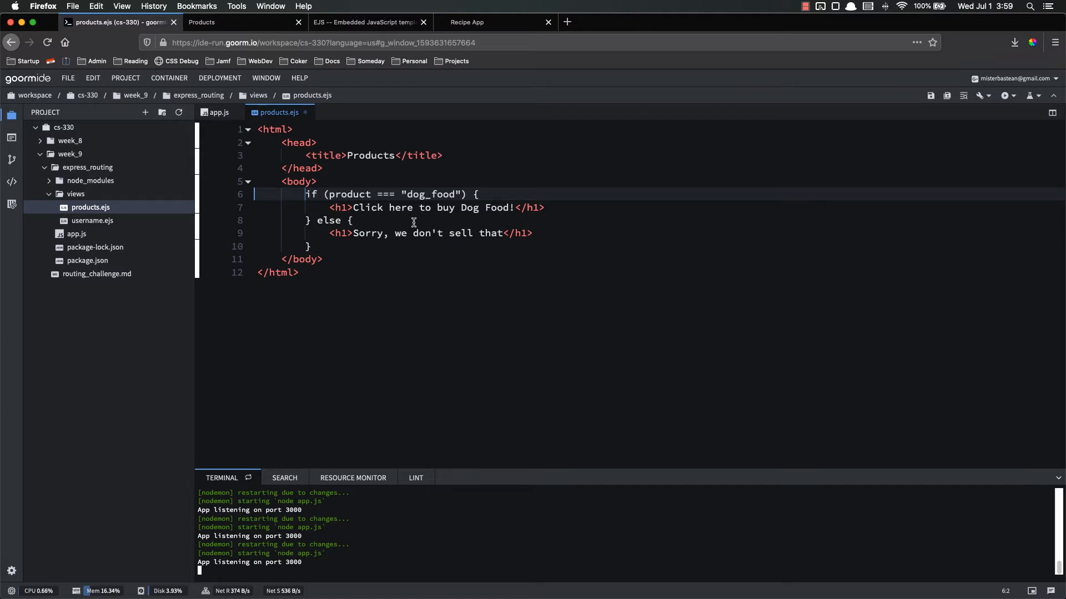
pyautogui.click(306, 195)
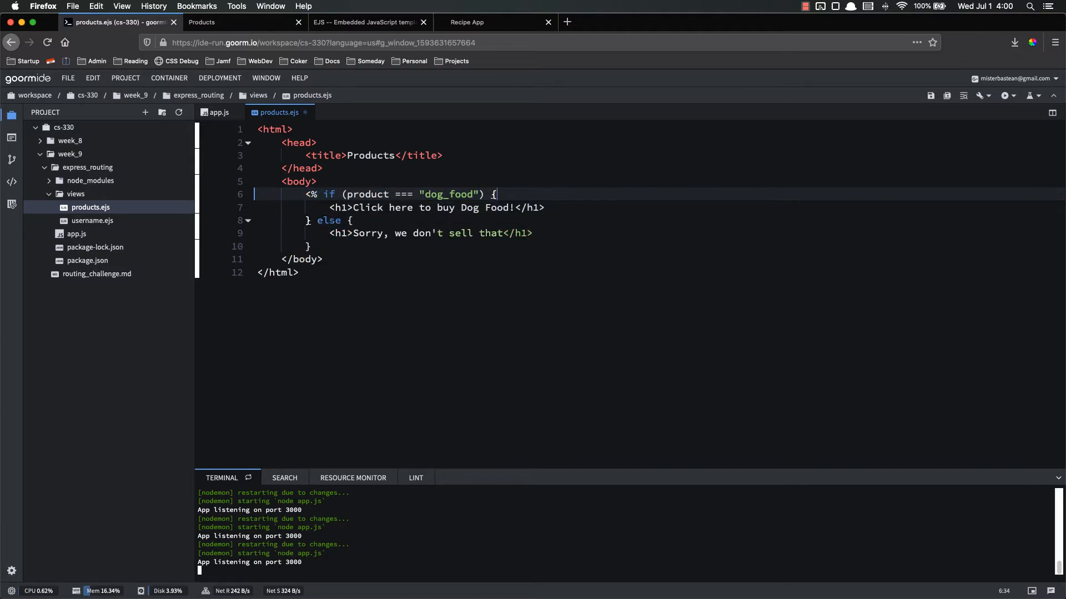
pyautogui.write('%>')
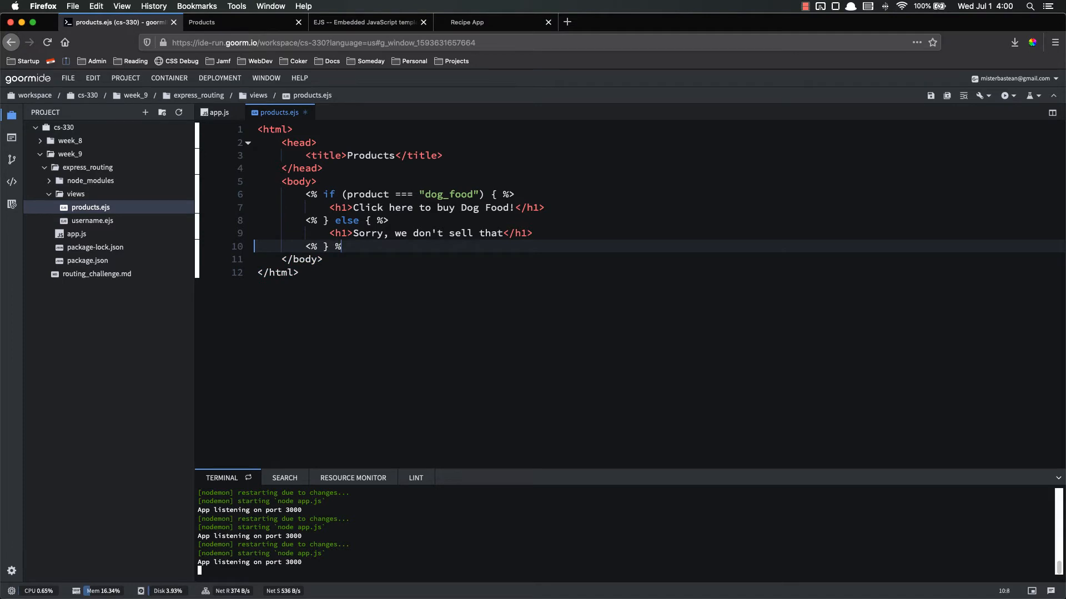
pyautogui.write('>')
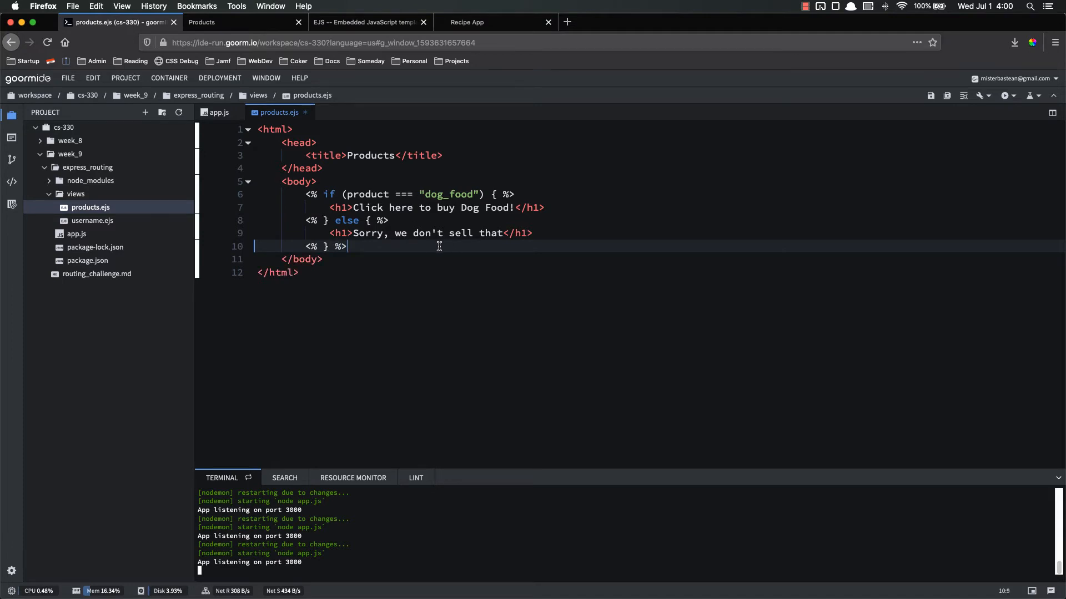
pyautogui.doubleClick(435, 207)
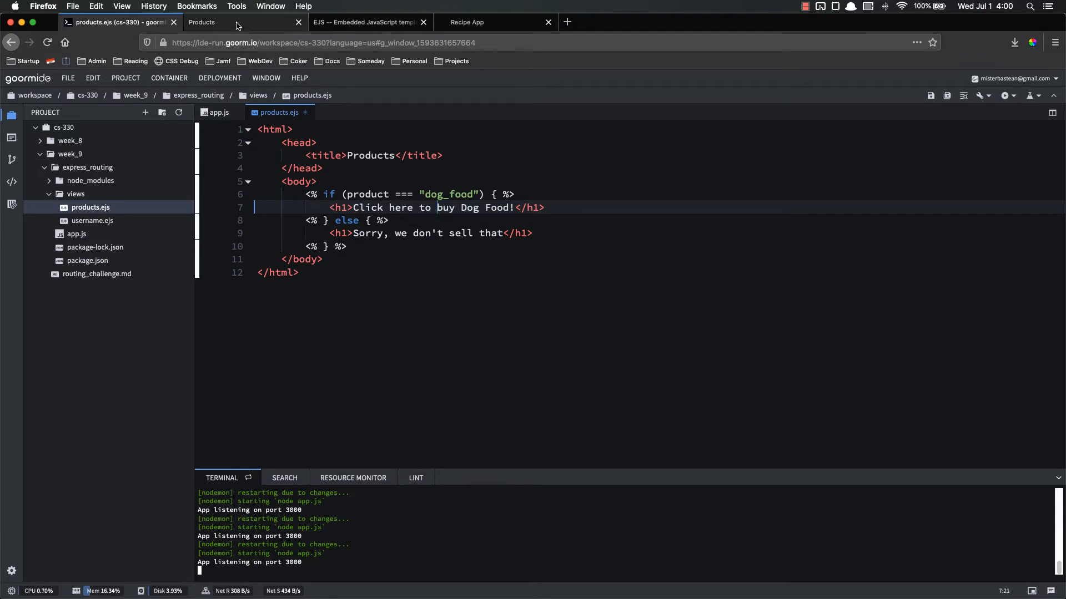
# Step: Review the if/else in products.ejs, then change the route's product string to "dog_bed" in app.js
pyautogui.click(218, 112)
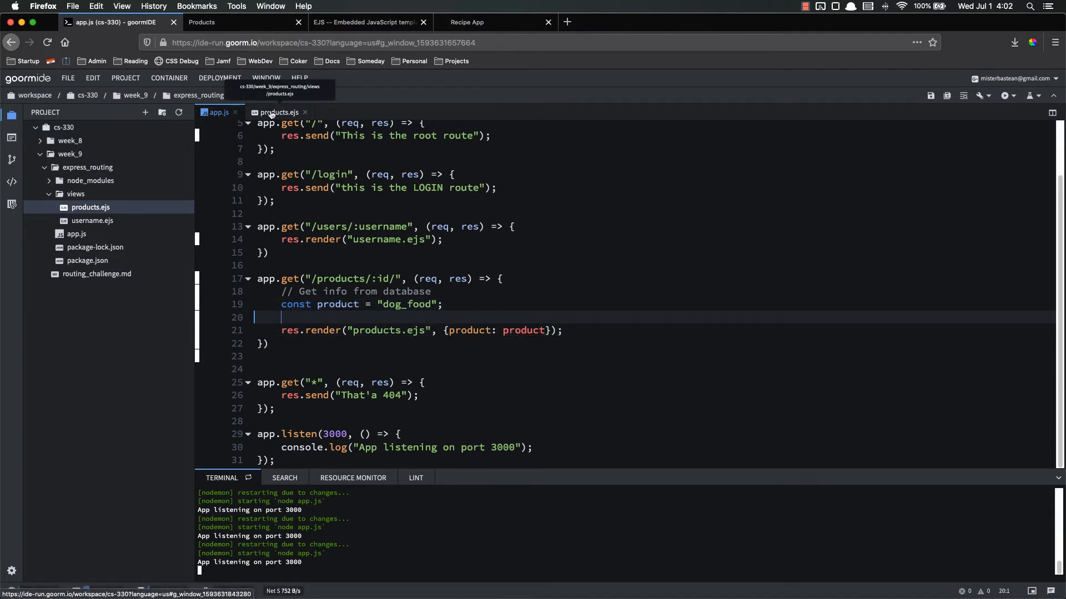
pyautogui.click(277, 112)
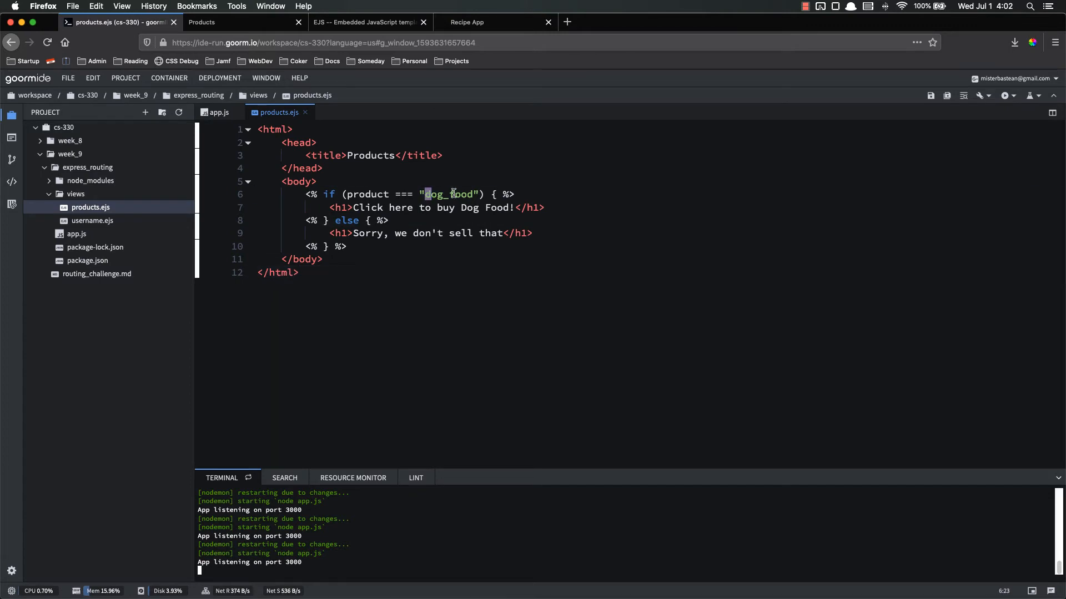
pyautogui.moveTo(330, 233); pyautogui.dragTo(534, 233)
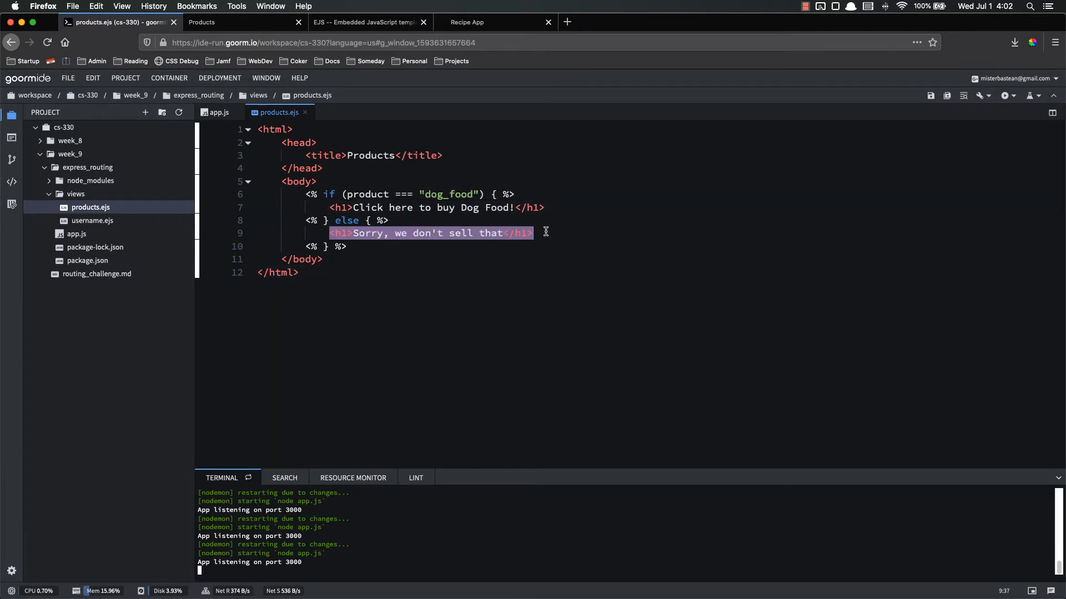
pyautogui.click(216, 112)
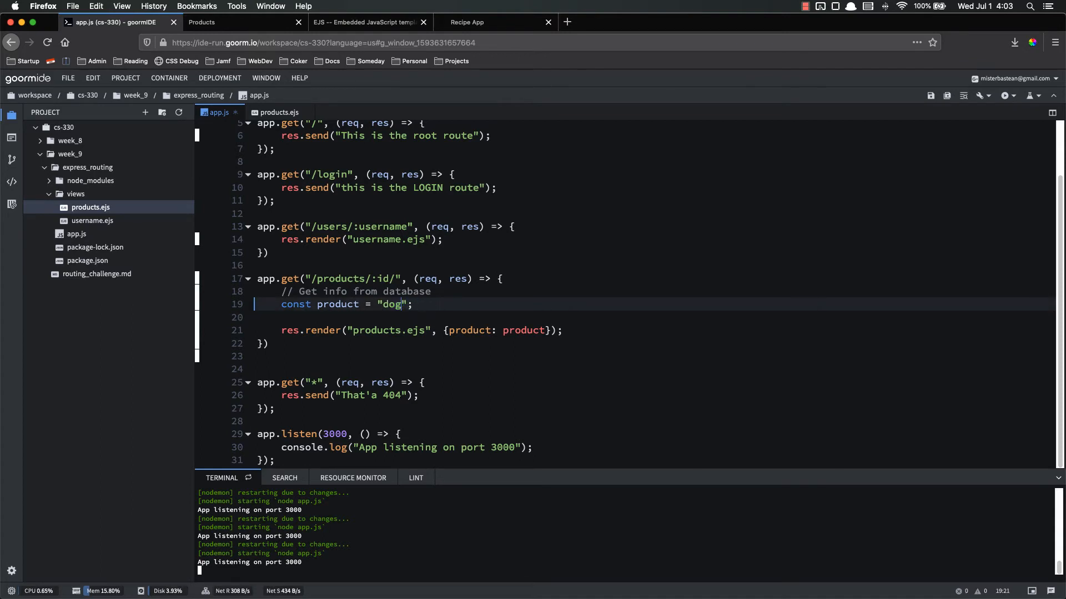
pyautogui.write('_bed')
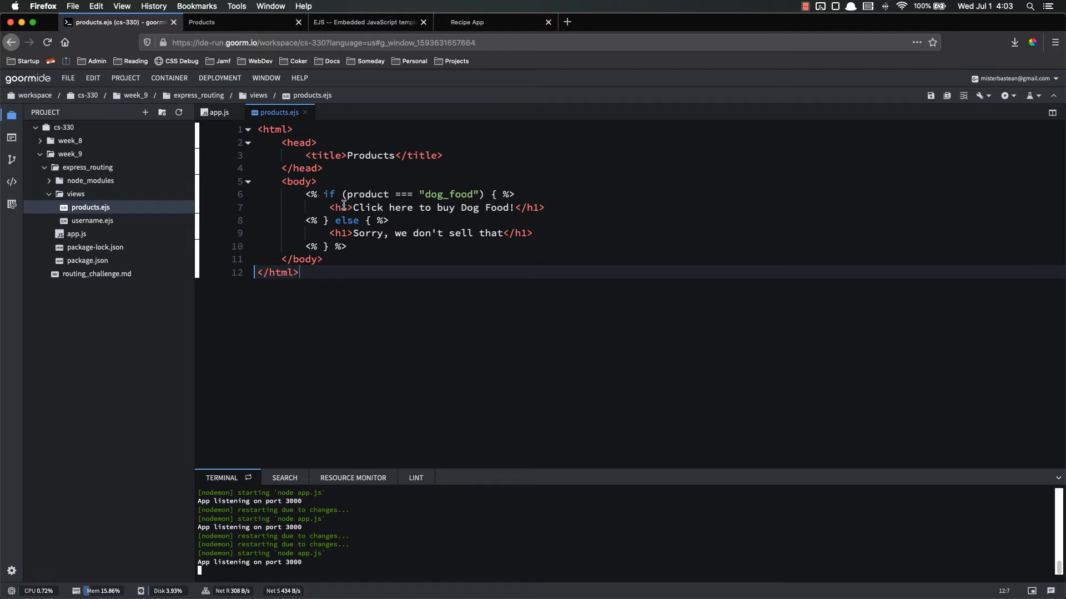
pyautogui.click(411, 233)
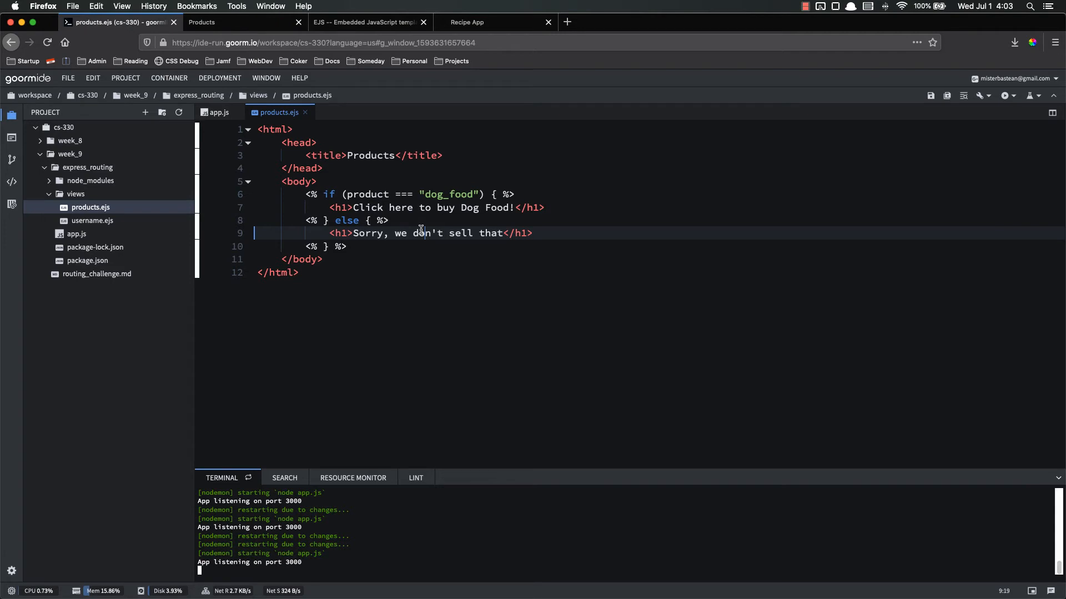
# Step: Replace the hardcoded "dog_bed" value in the products route with req.params.id
pyautogui.click(217, 112)
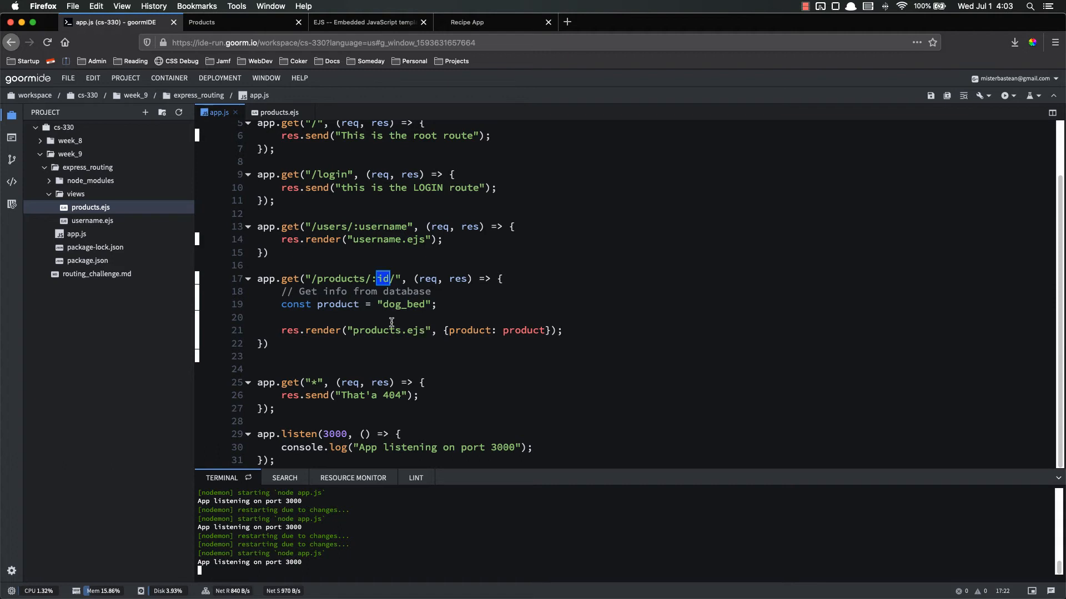
pyautogui.doubleClick(404, 304)
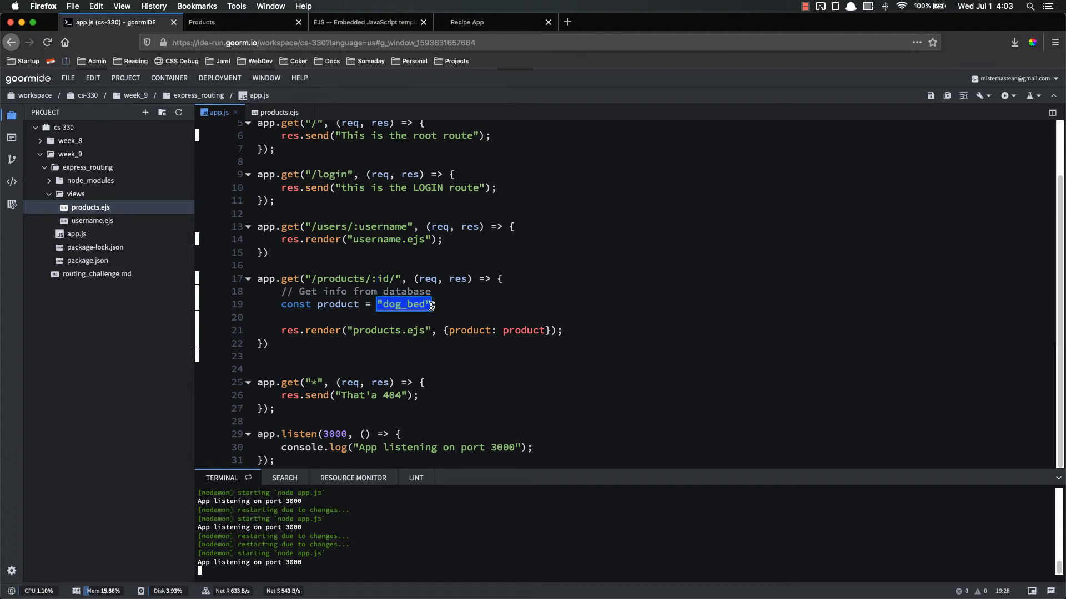
pyautogui.write('req.p')
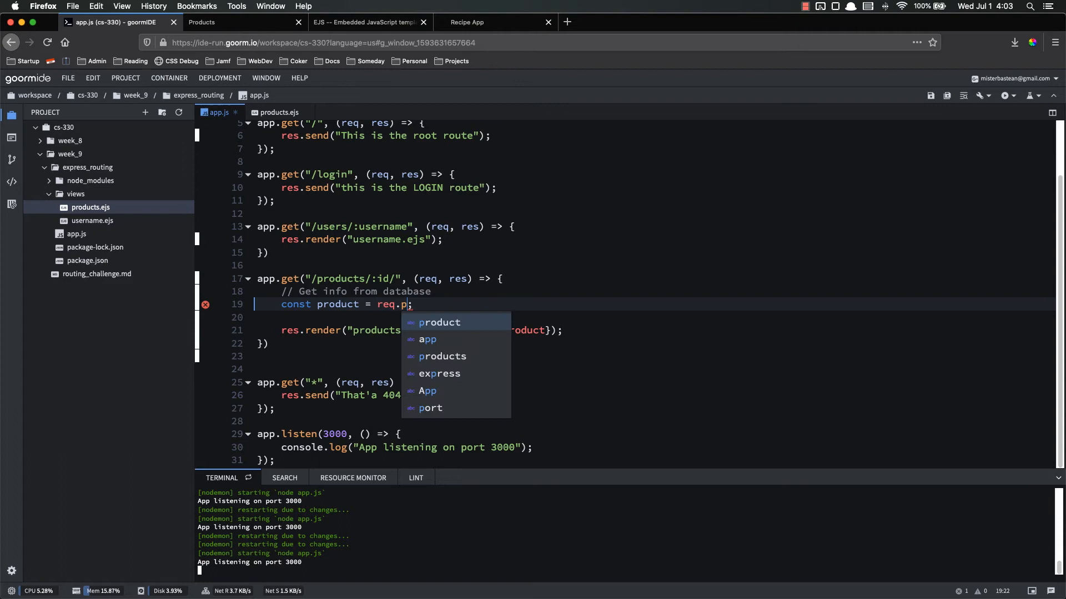
pyautogui.write('arams.id')
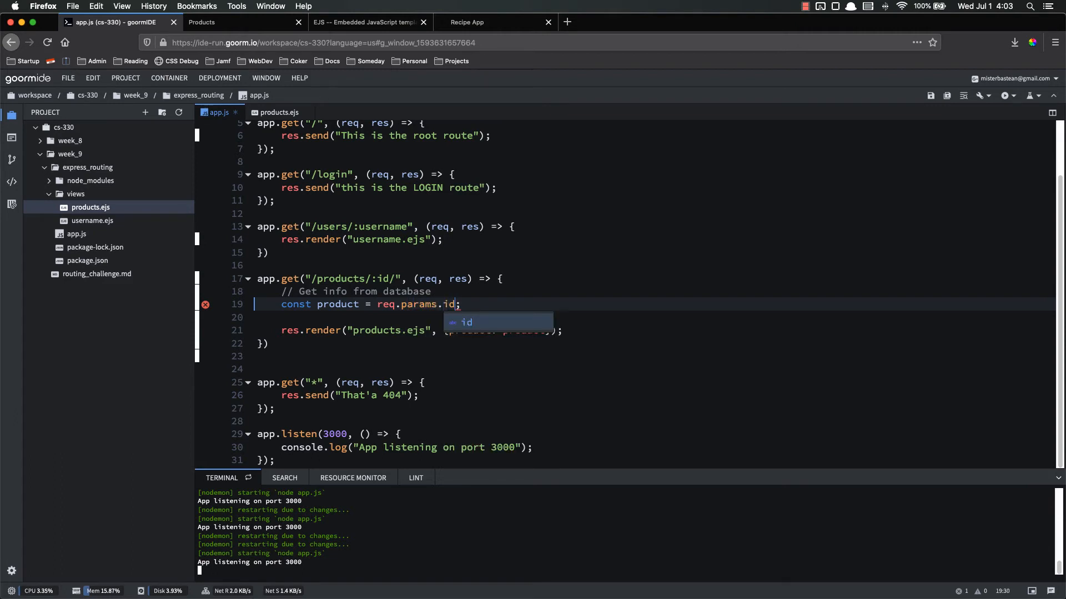
pyautogui.click(243, 22)
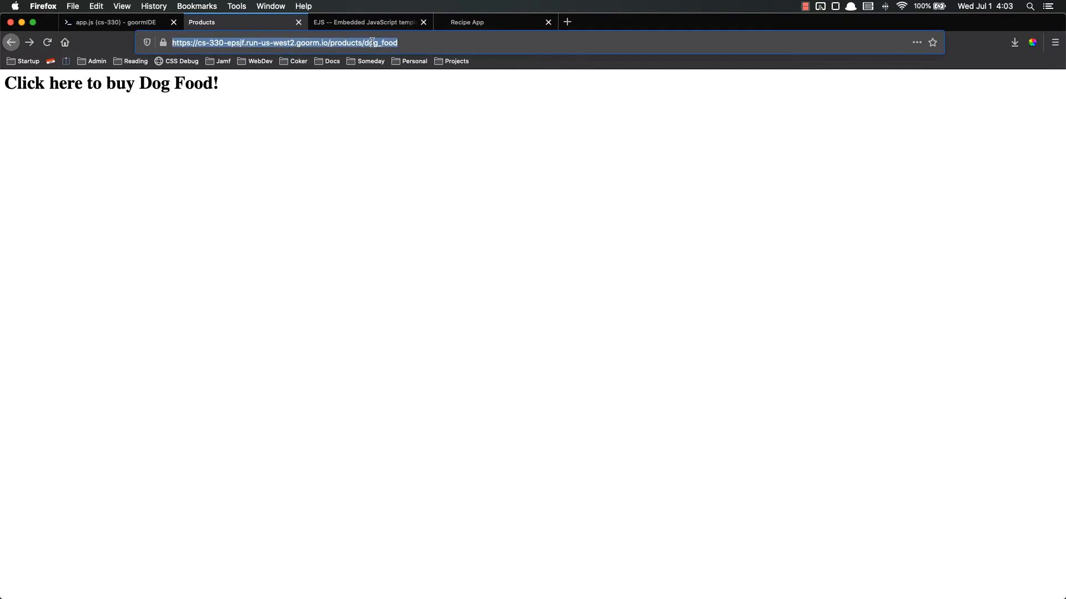
# Step: Load /products/treats in the browser, which shows "Sorry, we don't sell that"
pyautogui.doubleClick(382, 43)
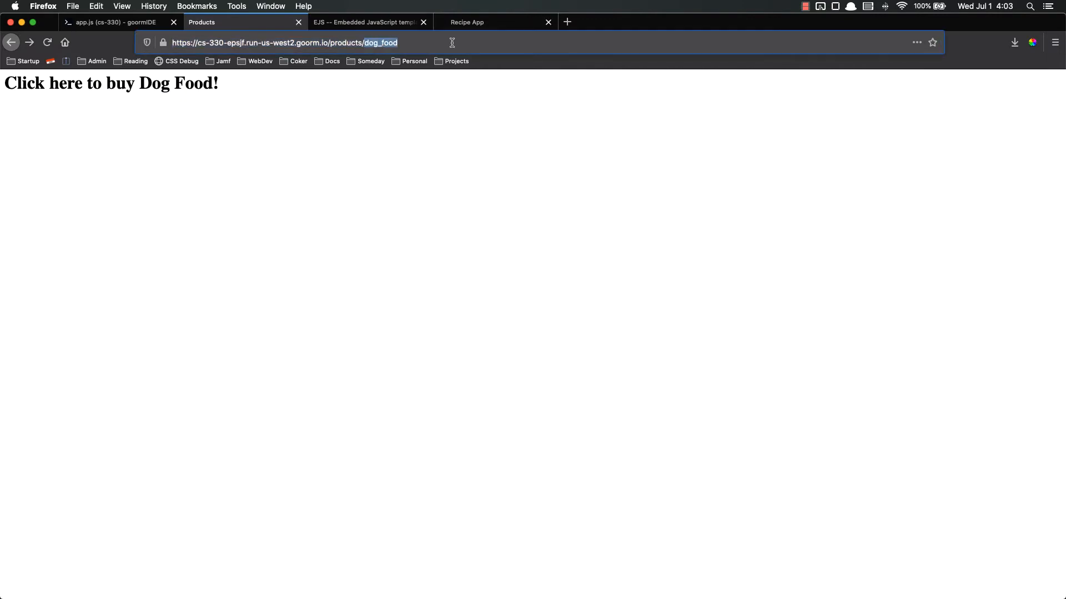
pyautogui.write('treats')
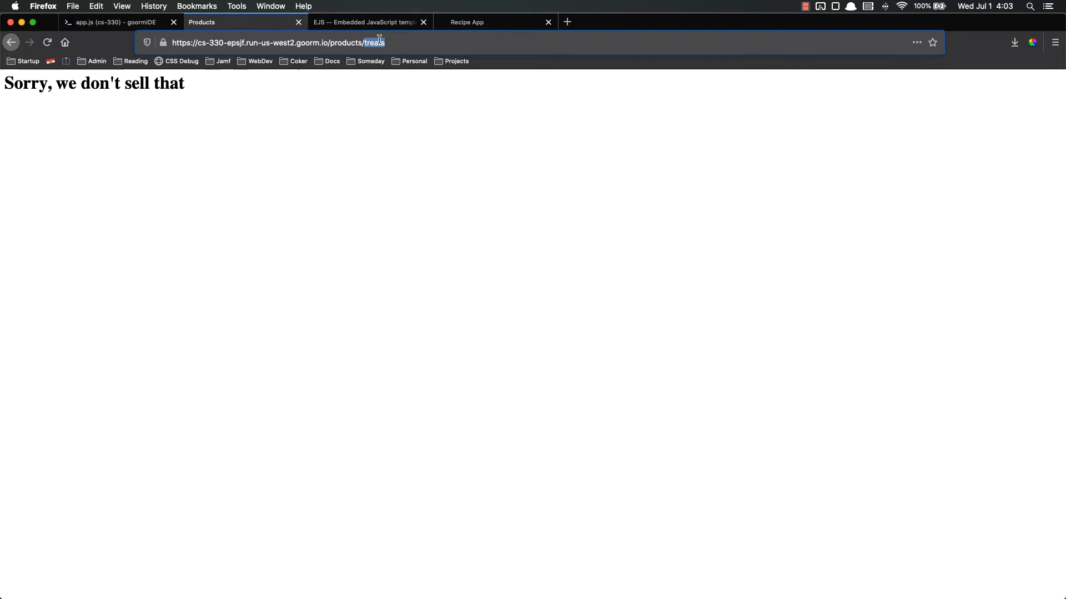
pyautogui.click(116, 22)
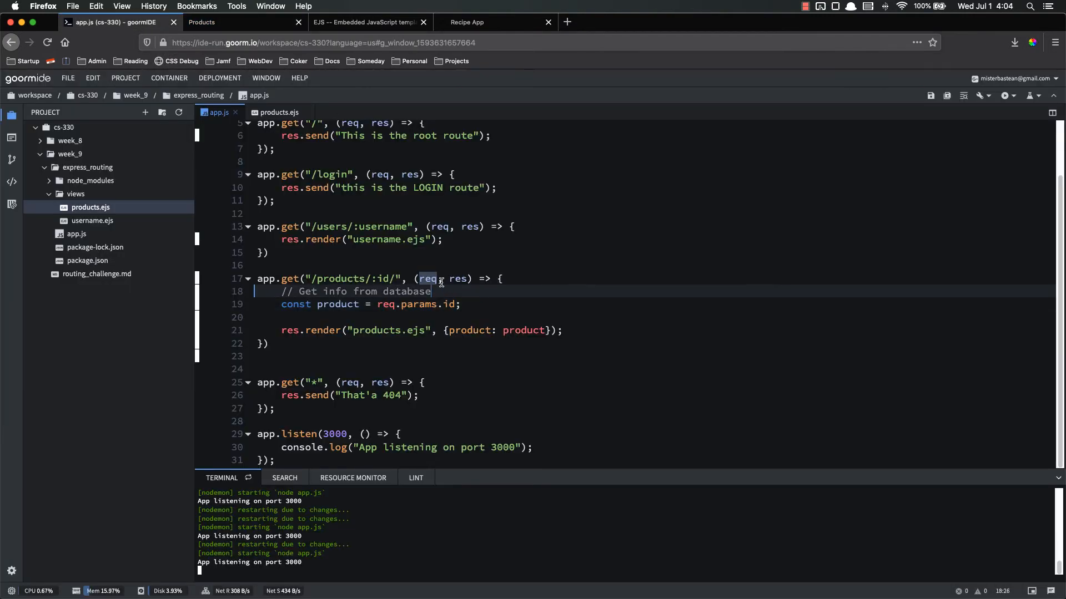
# Step: Remove the database comment in app.js and add || product === "chew_toy" to the products.ejs condition
pyautogui.tripleClick(355, 291)
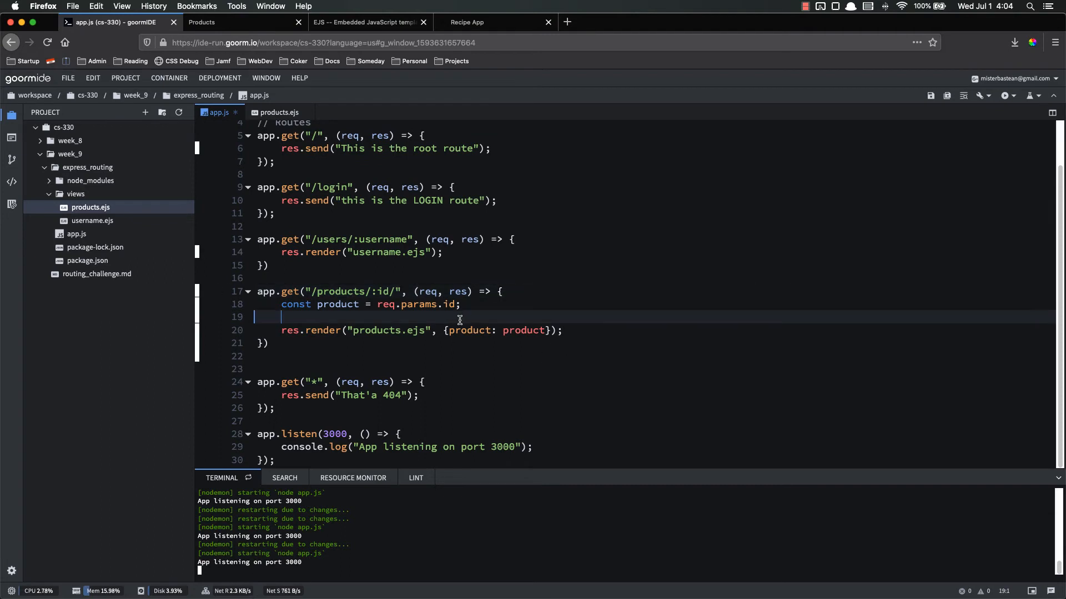
pyautogui.click(278, 112)
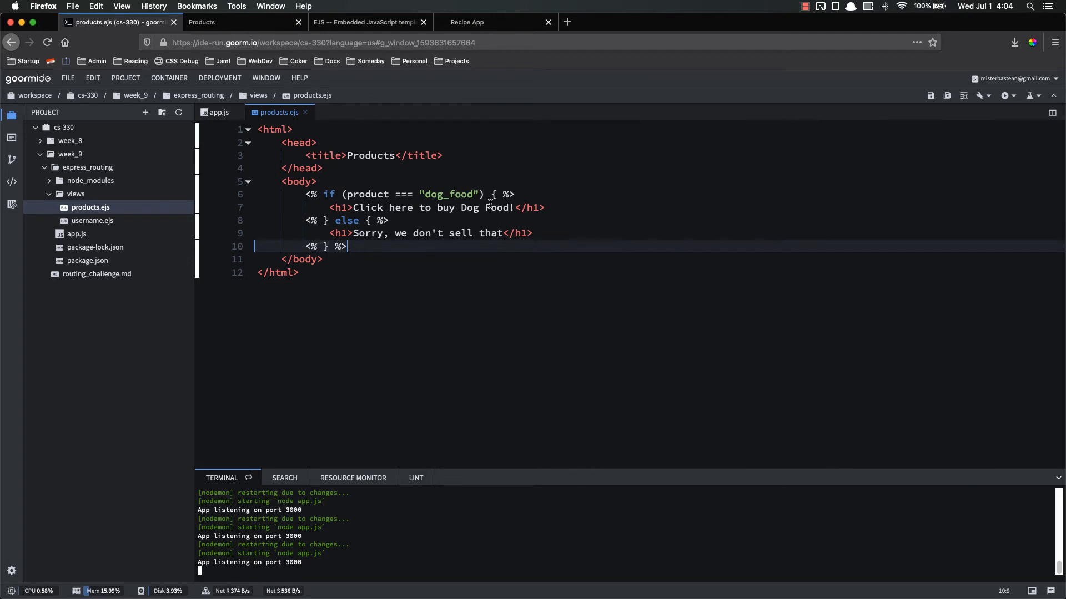
pyautogui.moveTo(407, 176)
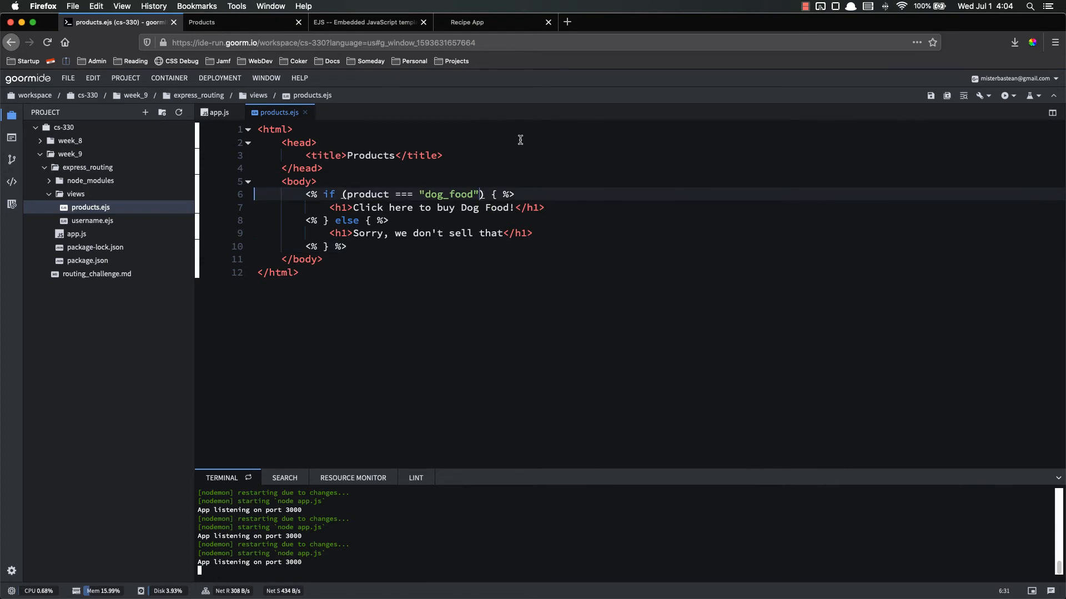
pyautogui.write('|| product')
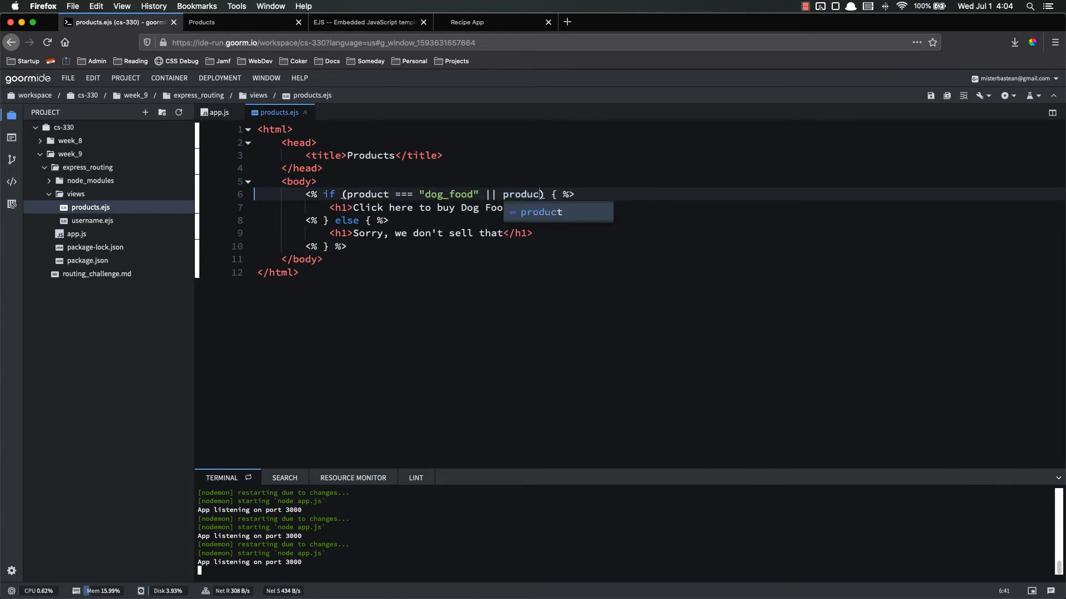
pyautogui.write('=== ""')
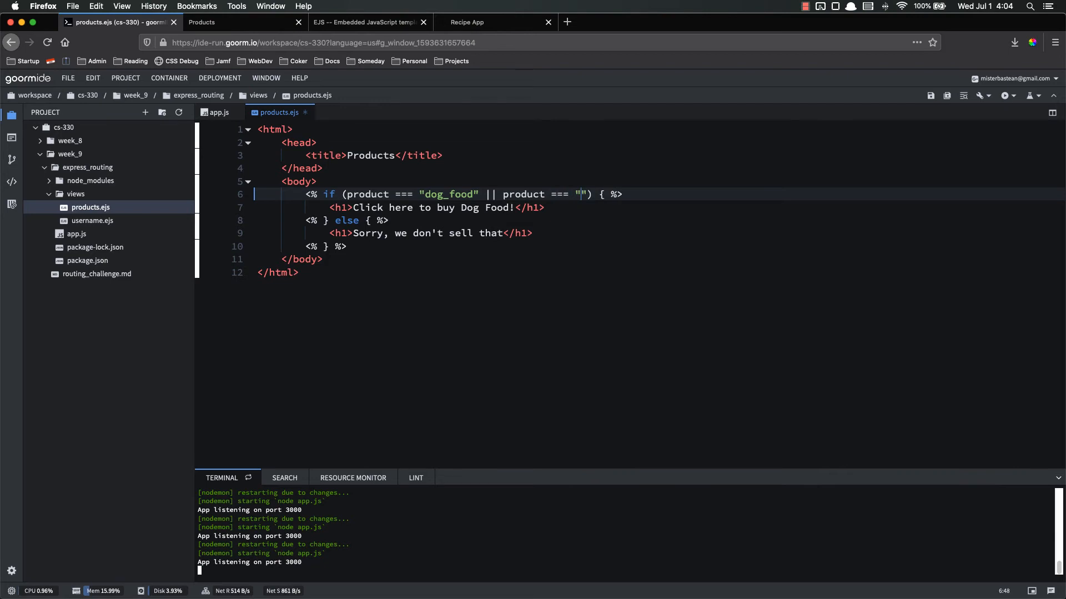
pyautogui.write('chew')
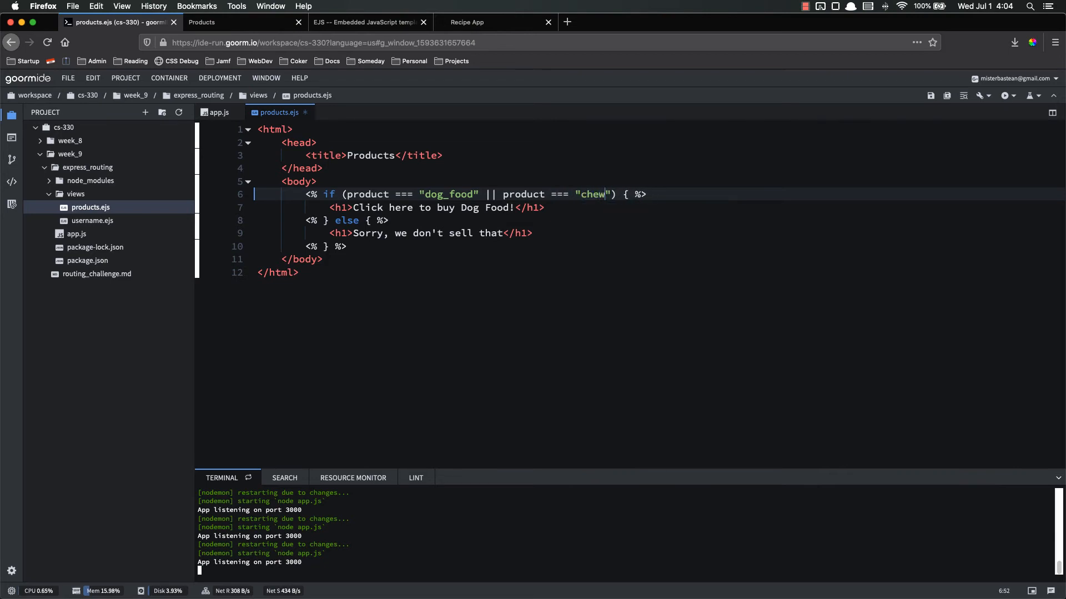
pyautogui.write('_toy" || product == "treats')
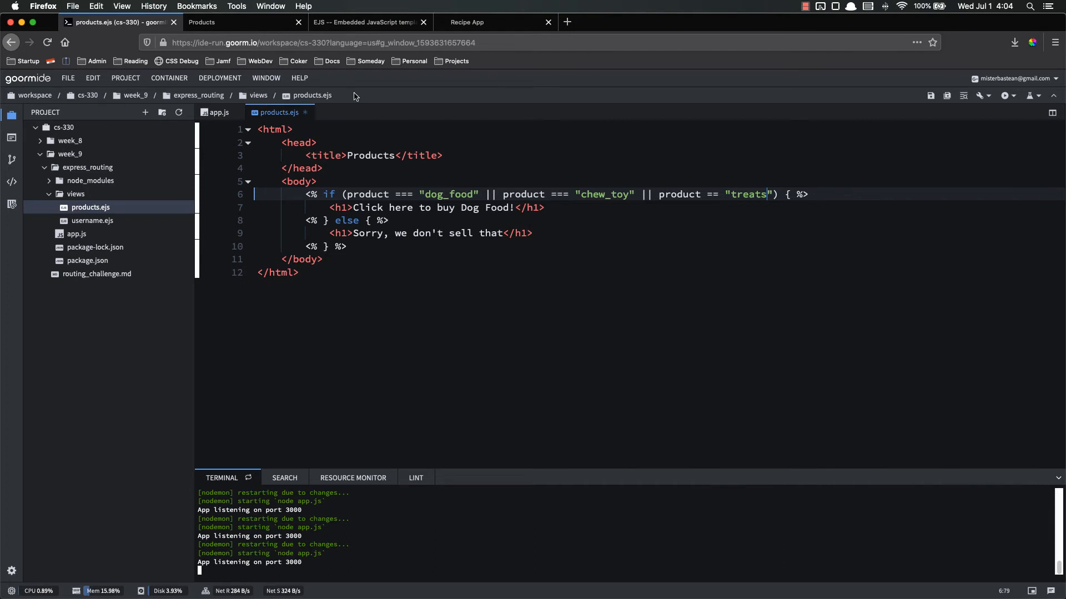
# Step: Reload /products/treats in Firefox so it shows "Click here to buy Dog Food!"
pyautogui.click(231, 23)
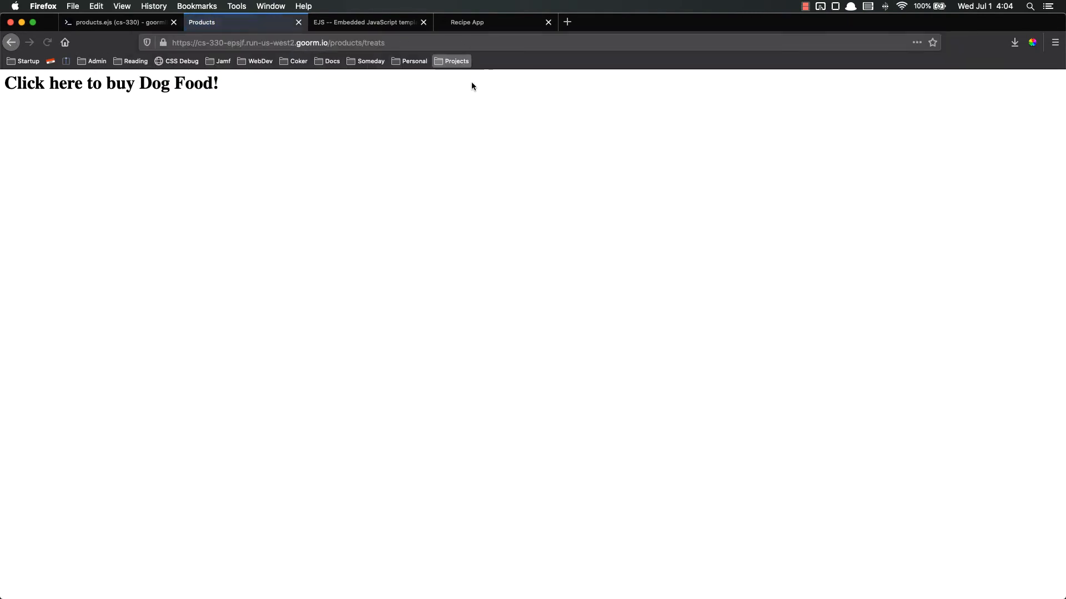
pyautogui.moveTo(121, 83); pyautogui.dragTo(219, 84)
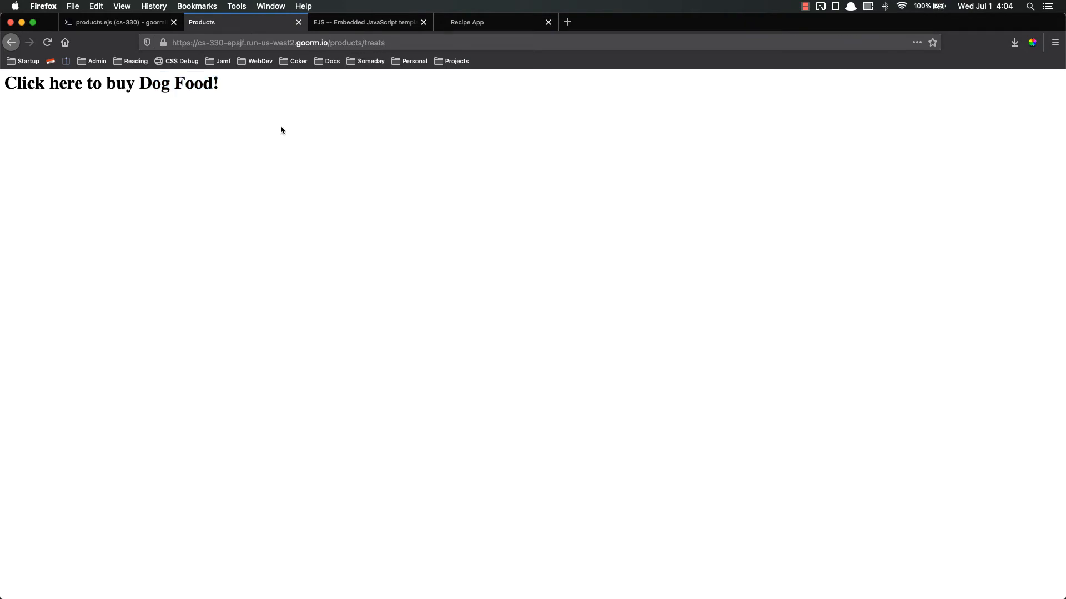
# Step: Replace the hardcoded Dog Food text in the h1 with <%= product %>
pyautogui.click(115, 22)
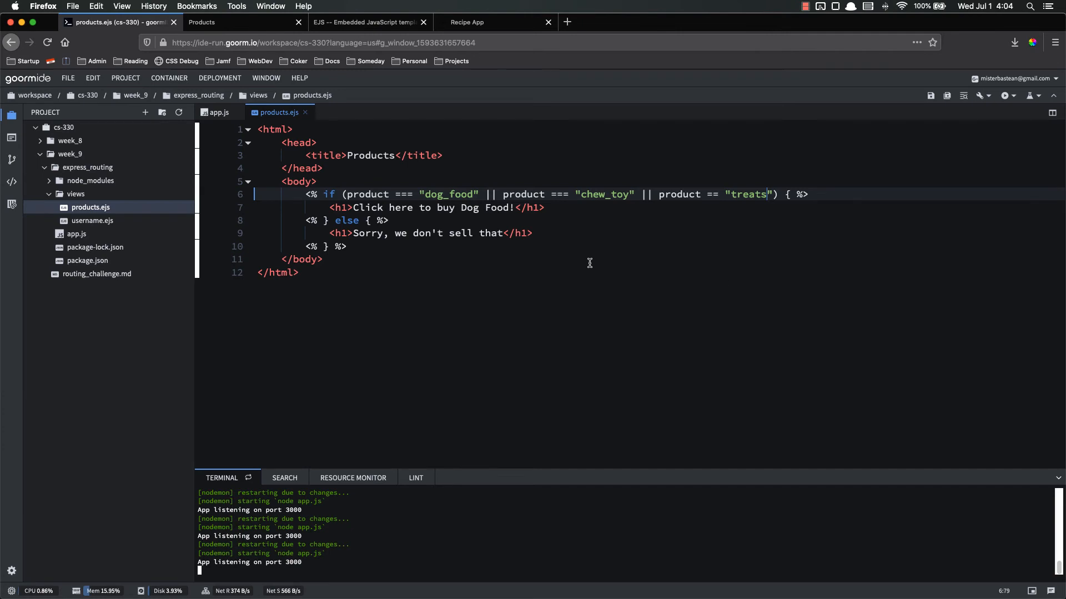
pyautogui.doubleClick(483, 207)
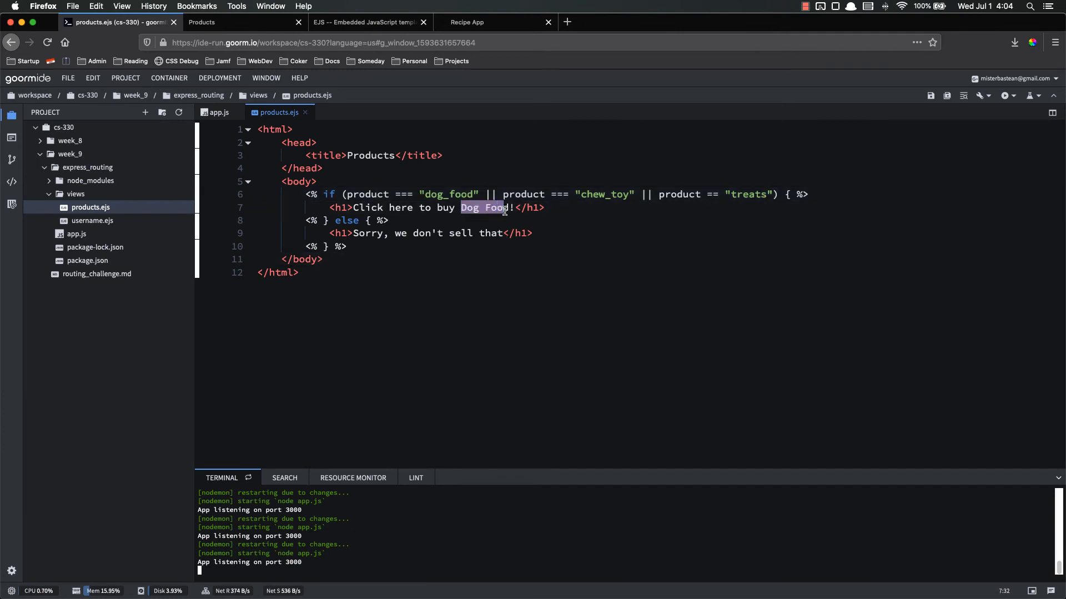
pyautogui.press('Delete')
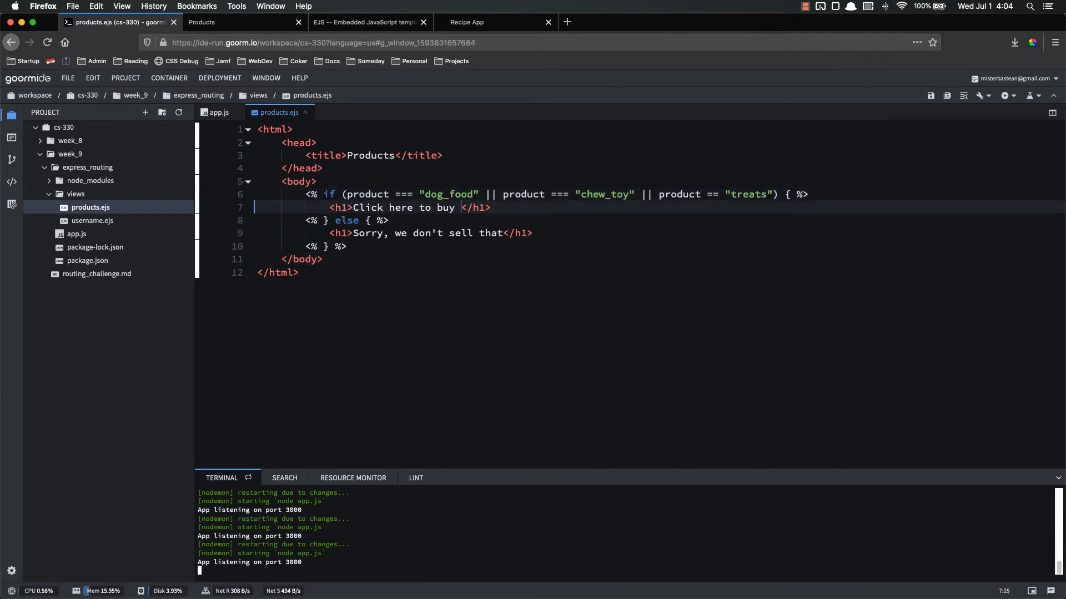
pyautogui.write('<%=<')
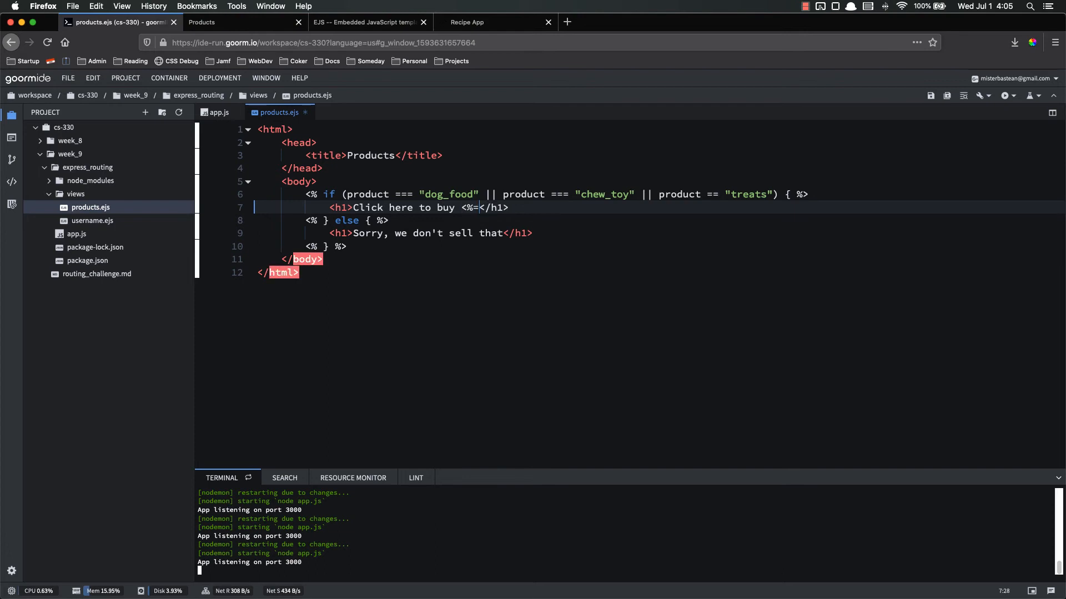
pyautogui.write('produ')
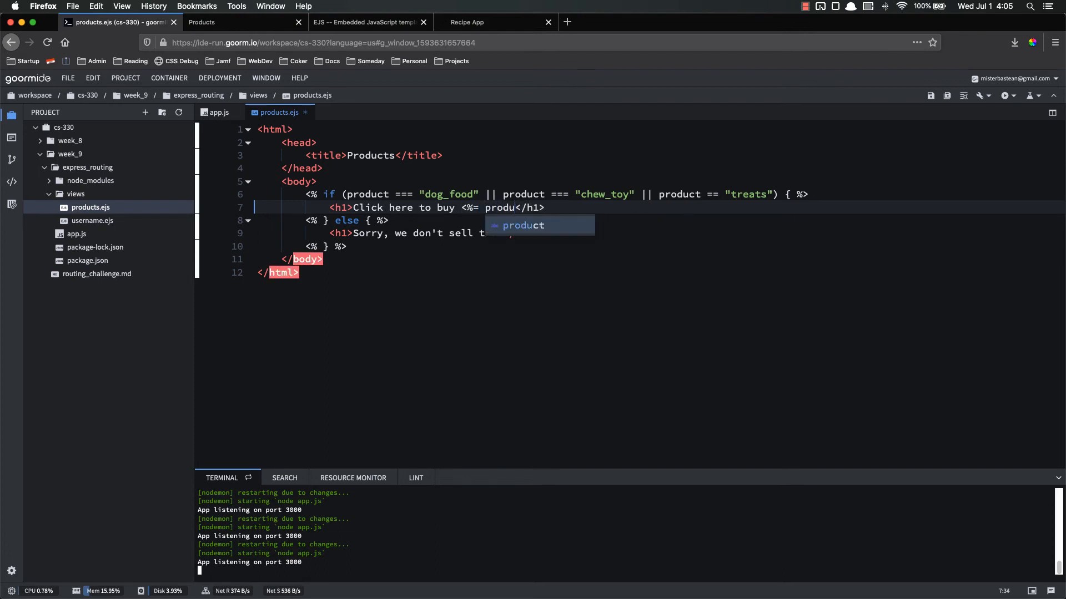
pyautogui.press('Tab')
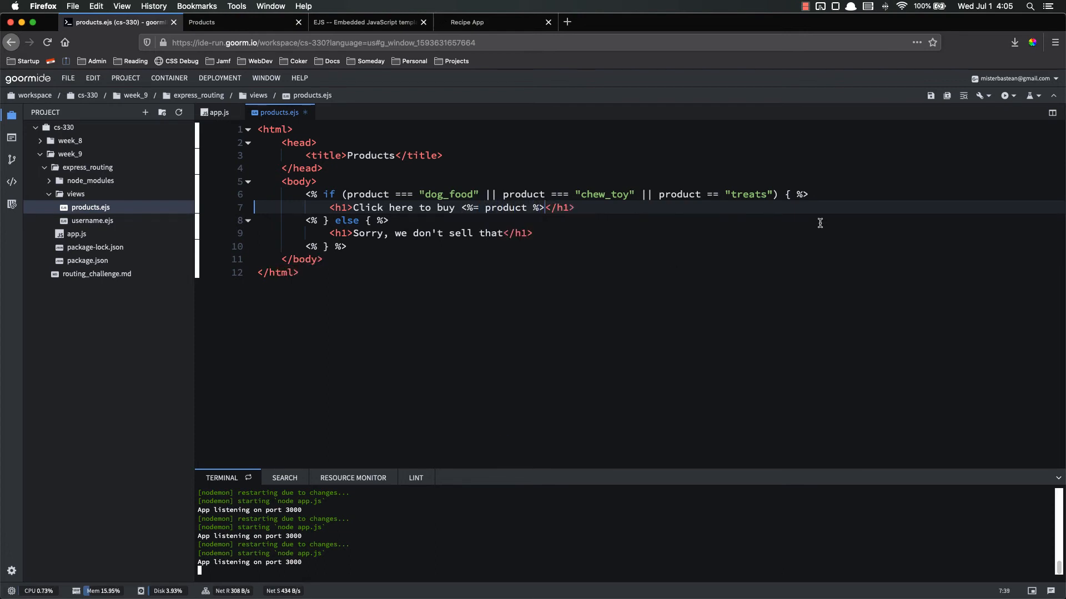
# Step: Review the /products/:id route in app.js and the product value passed to render
pyautogui.click(217, 112)
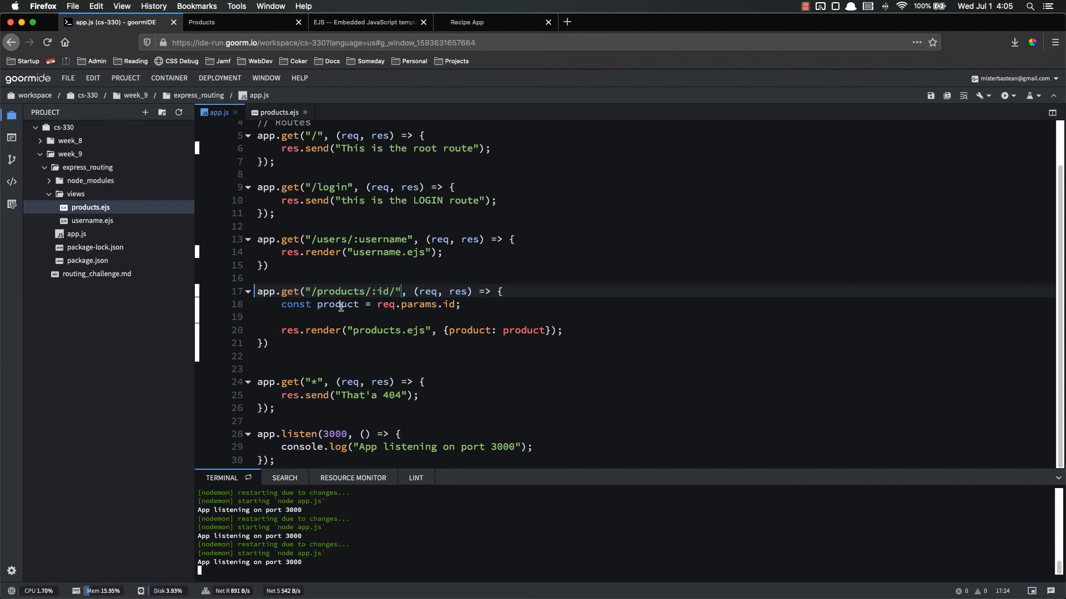
pyautogui.doubleClick(380, 291)
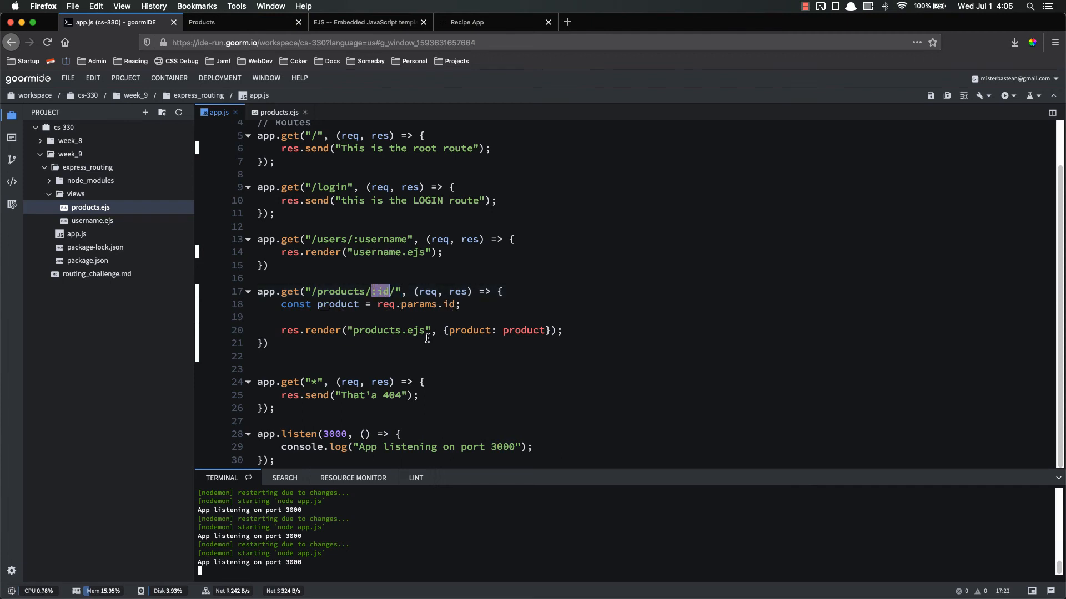
pyautogui.click(547, 331)
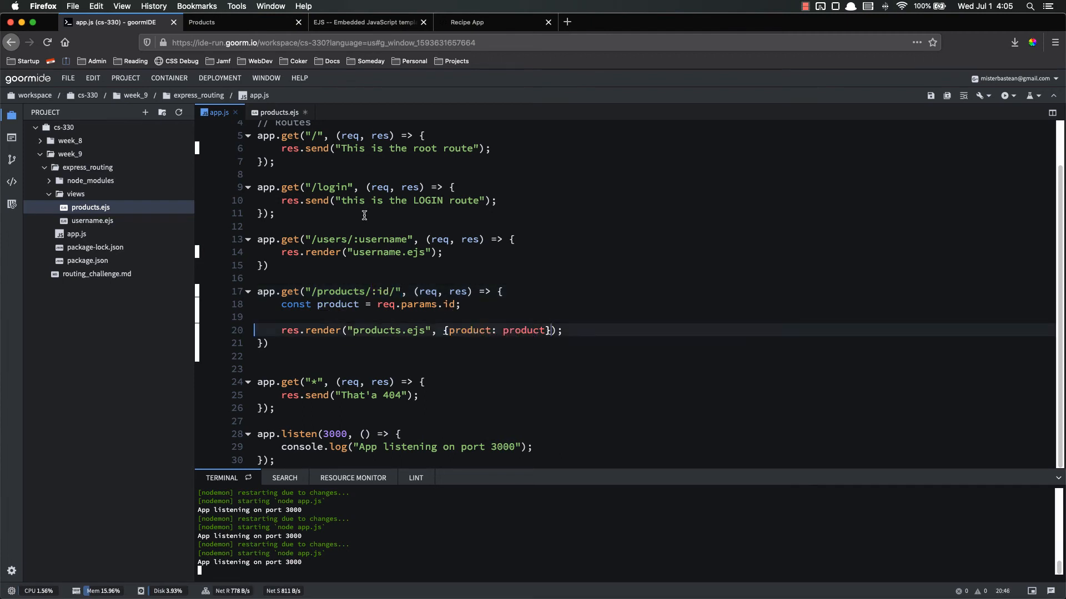
pyautogui.click(244, 22)
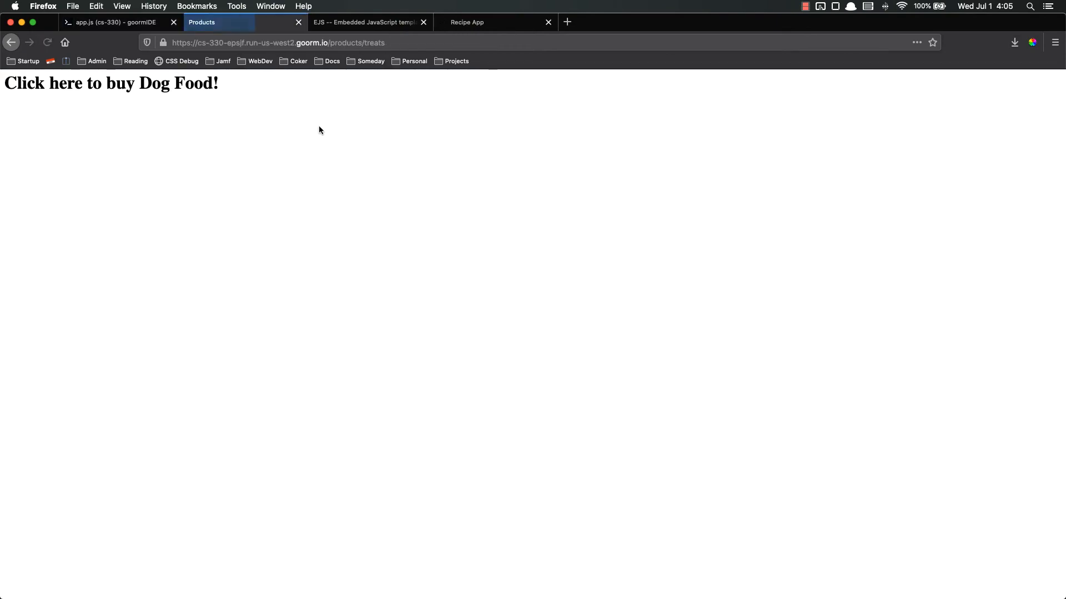
# Step: Check products.ejs, then load /products/dog_food in Firefox so it reads "Click here to buy dog_food"
pyautogui.click(112, 22)
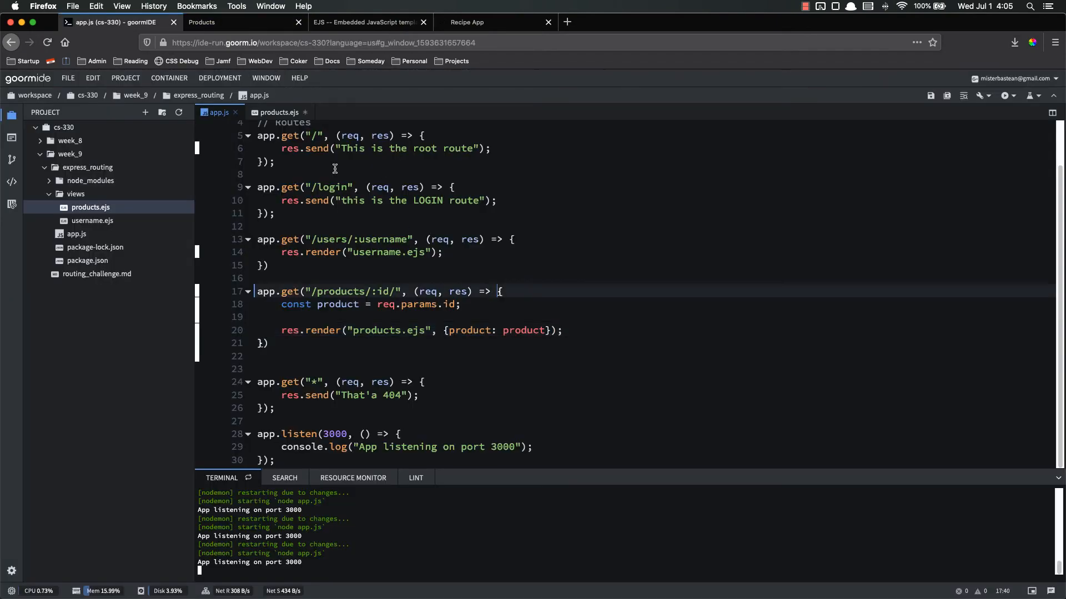
pyautogui.click(278, 113)
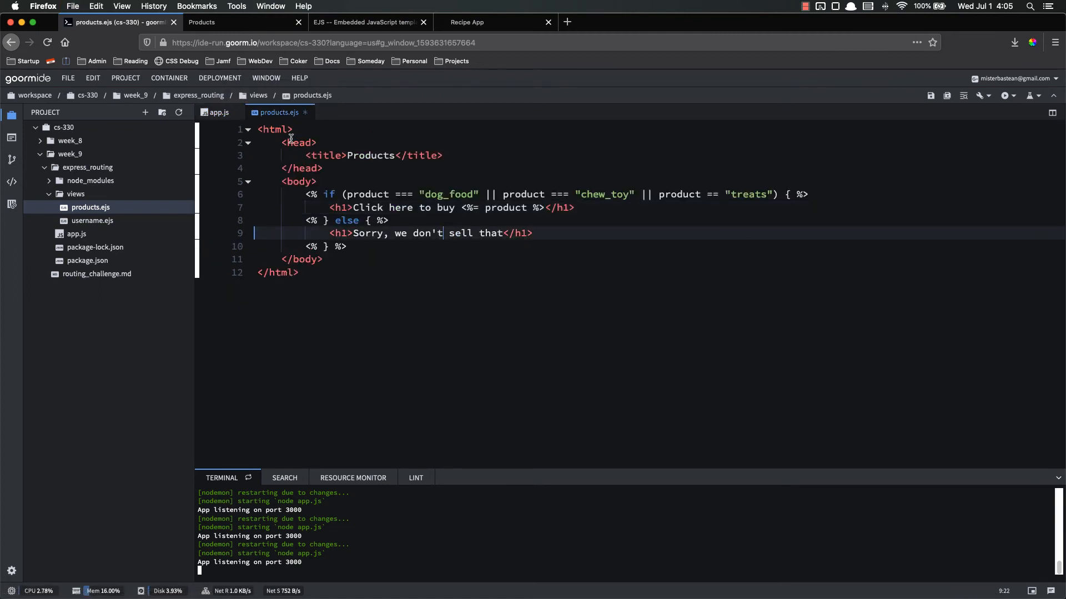
pyautogui.click(218, 112)
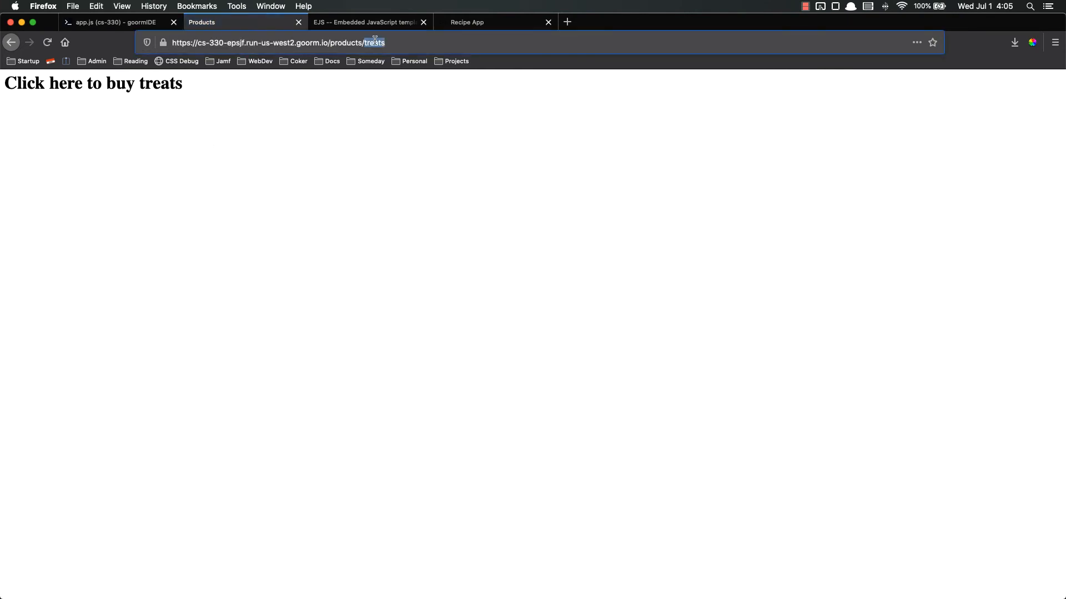
pyautogui.write('dog_food')
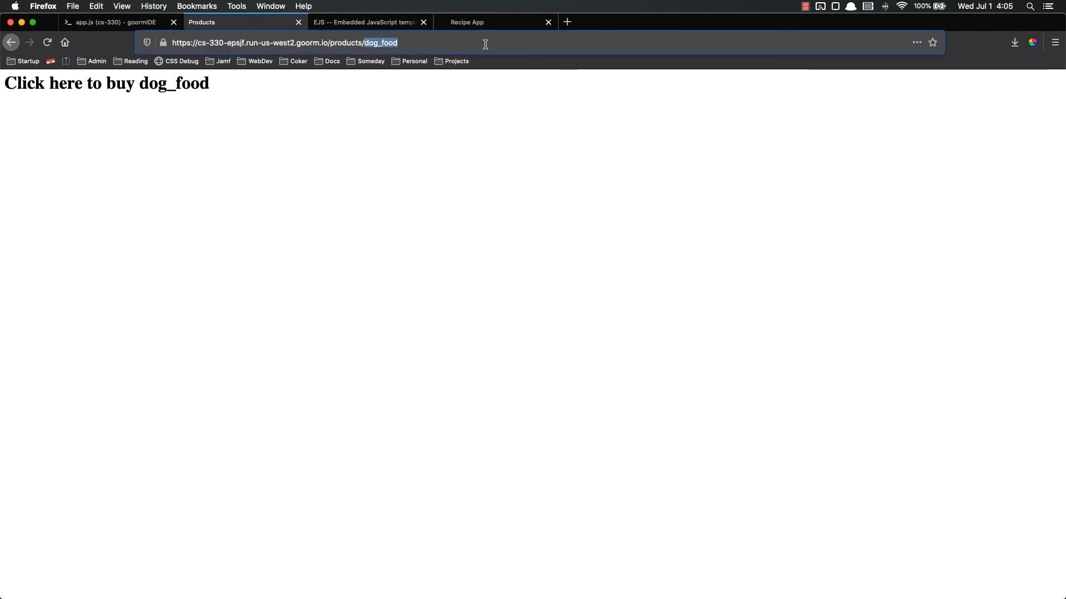
pyautogui.click(115, 22)
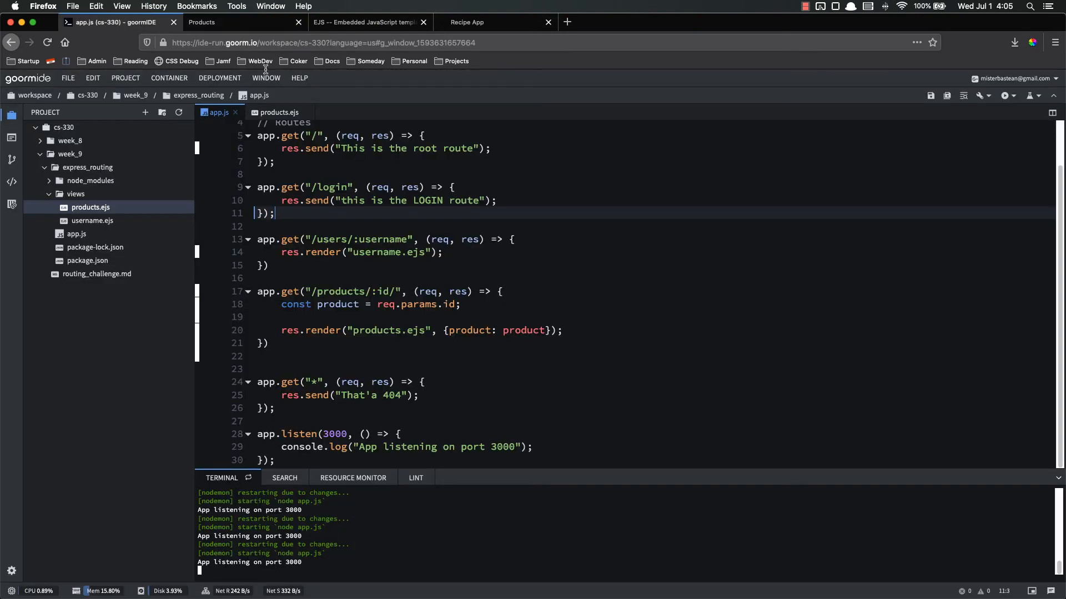
pyautogui.moveTo(347, 358)
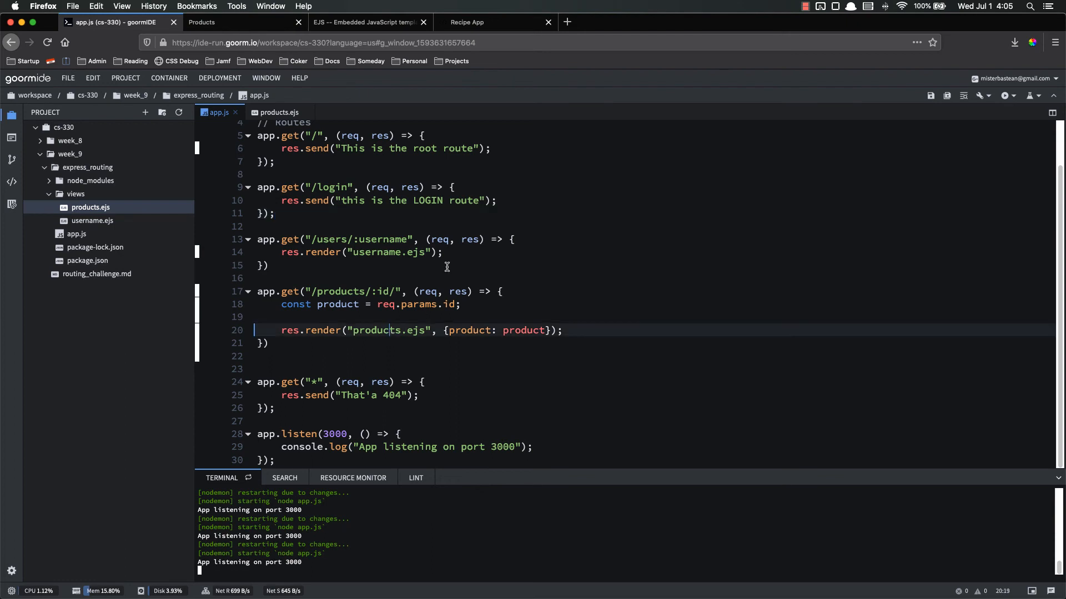
pyautogui.moveTo(367, 252)
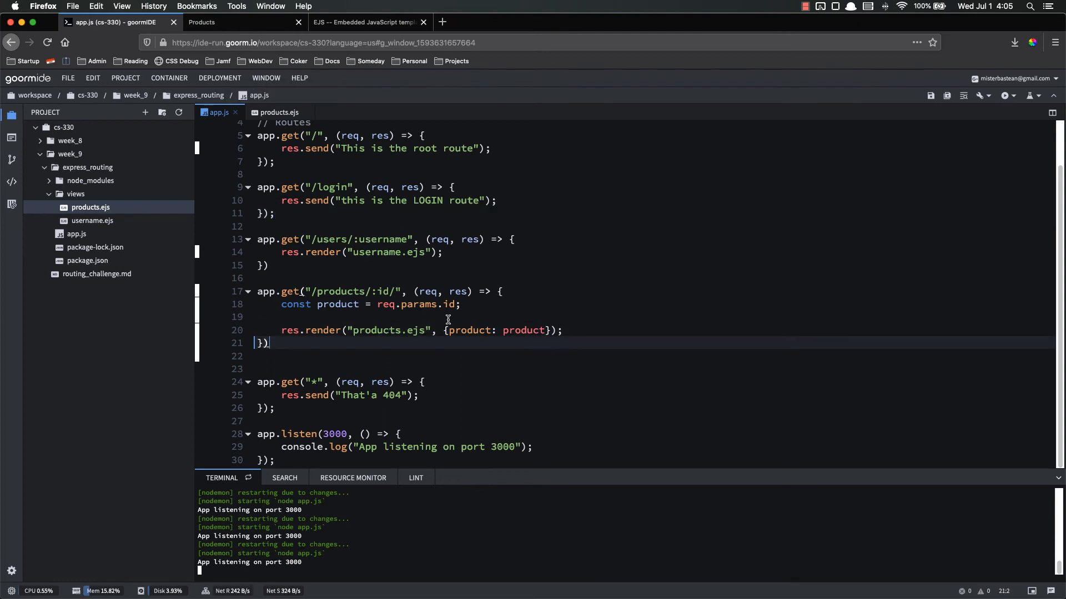
pyautogui.moveTo(450, 305)
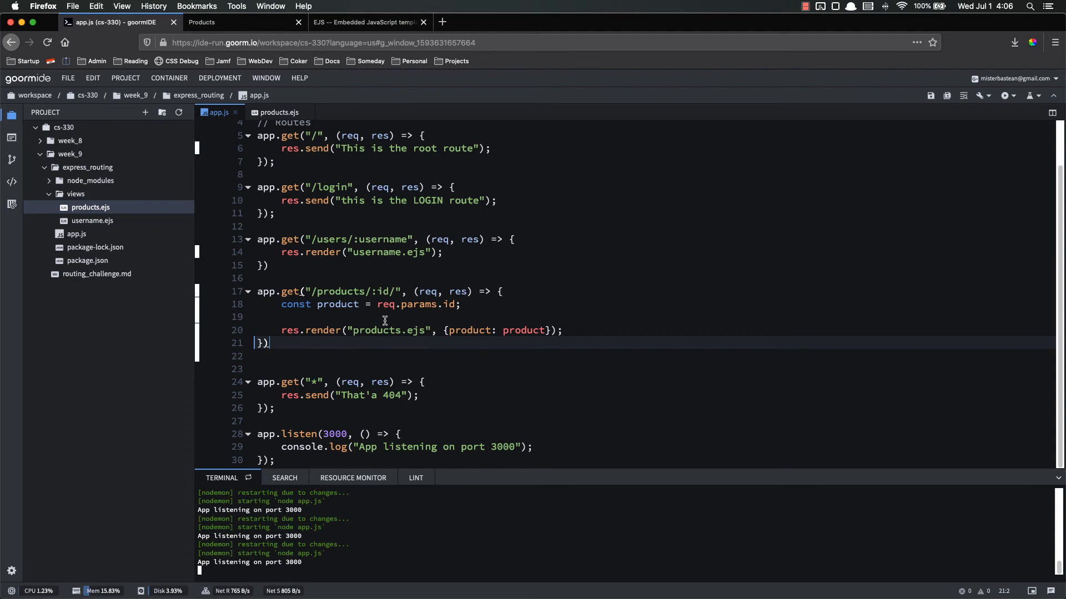
pyautogui.moveTo(278, 112)
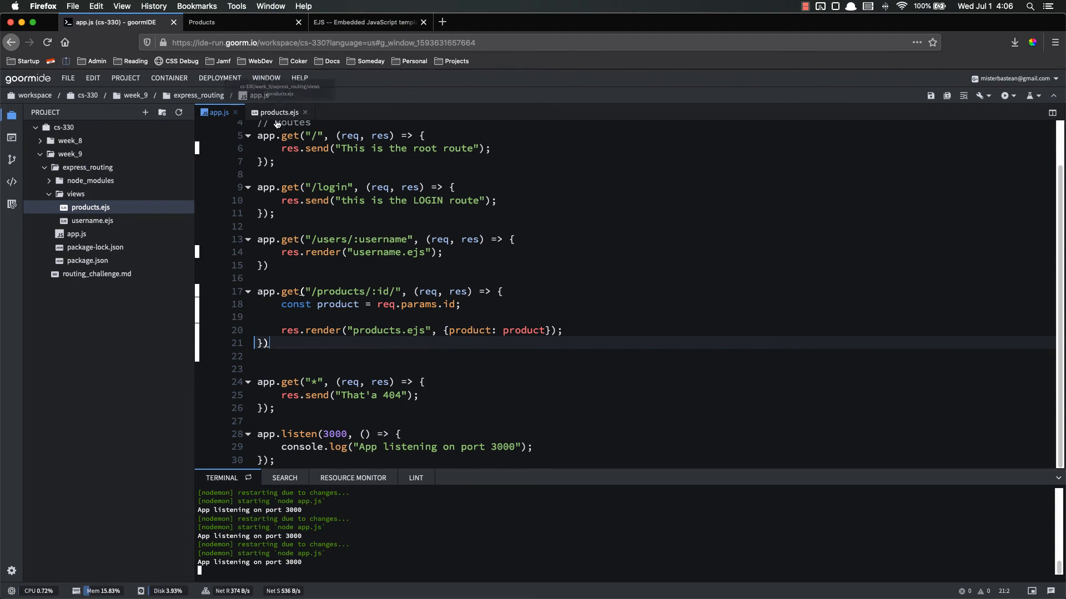
# Step: Review products.ejs, highlighting the if check and every use of the product variable
pyautogui.click(277, 113)
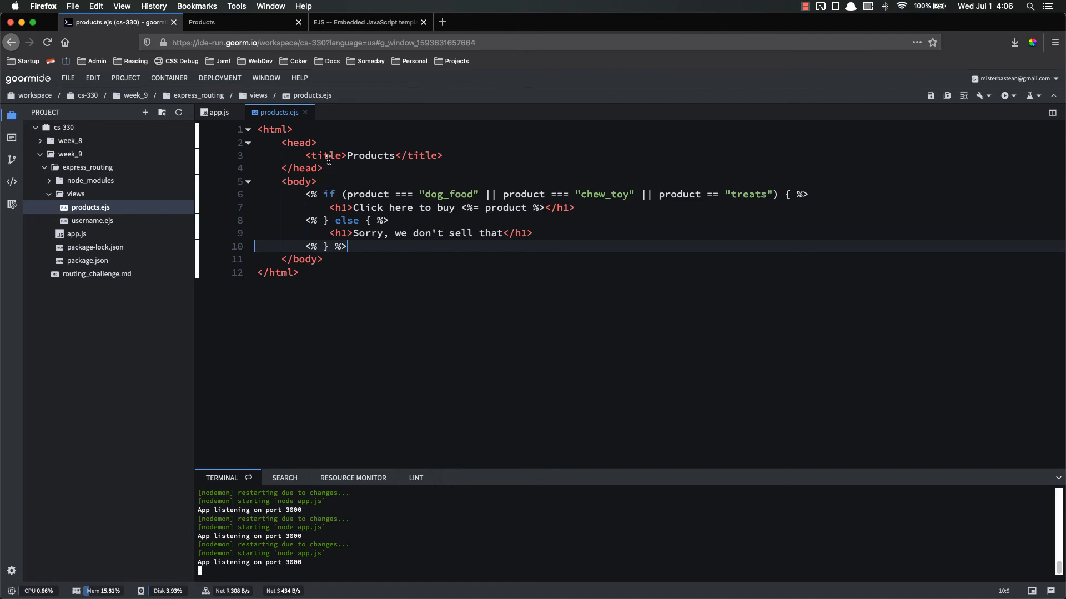
pyautogui.moveTo(339, 208)
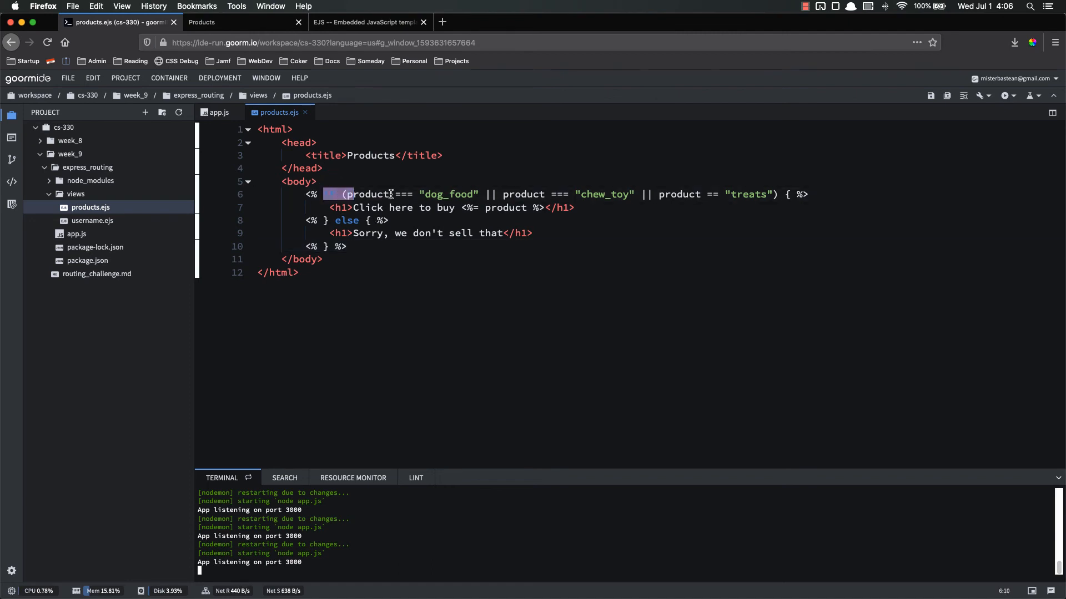
pyautogui.write('if')
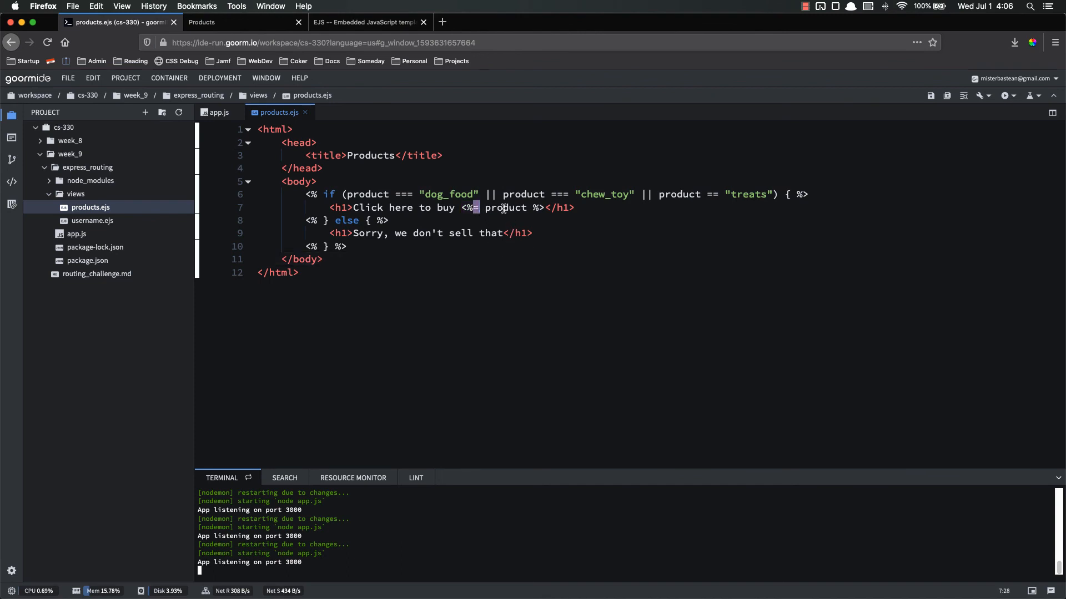
pyautogui.doubleClick(505, 207)
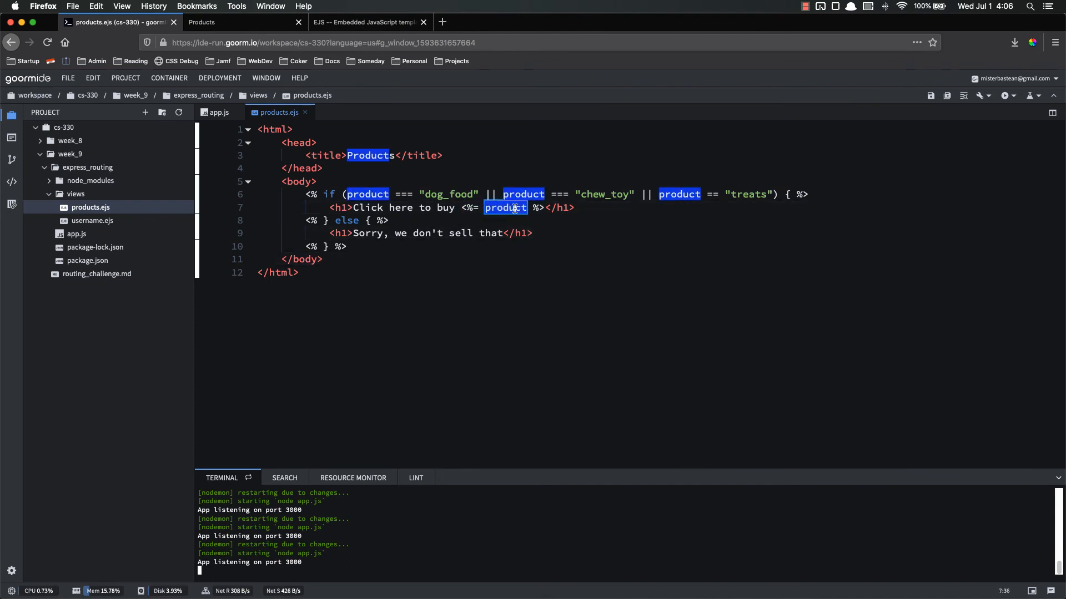
pyautogui.click(535, 235)
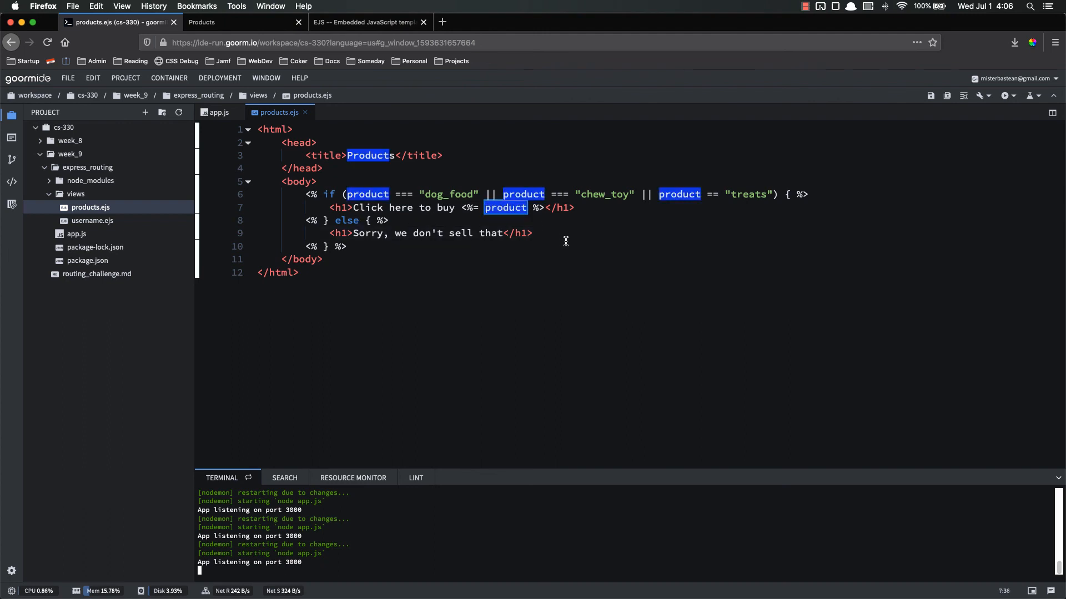
# Step: Check the product constant in app.js's /products/:id route, then return to products.ejs
pyautogui.click(218, 112)
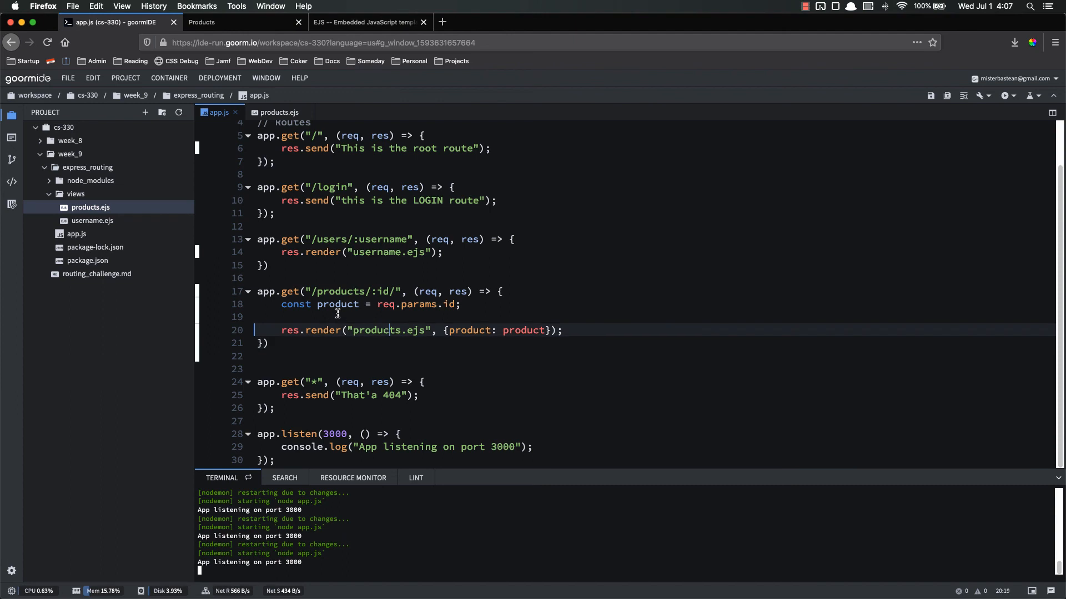
pyautogui.doubleClick(337, 305)
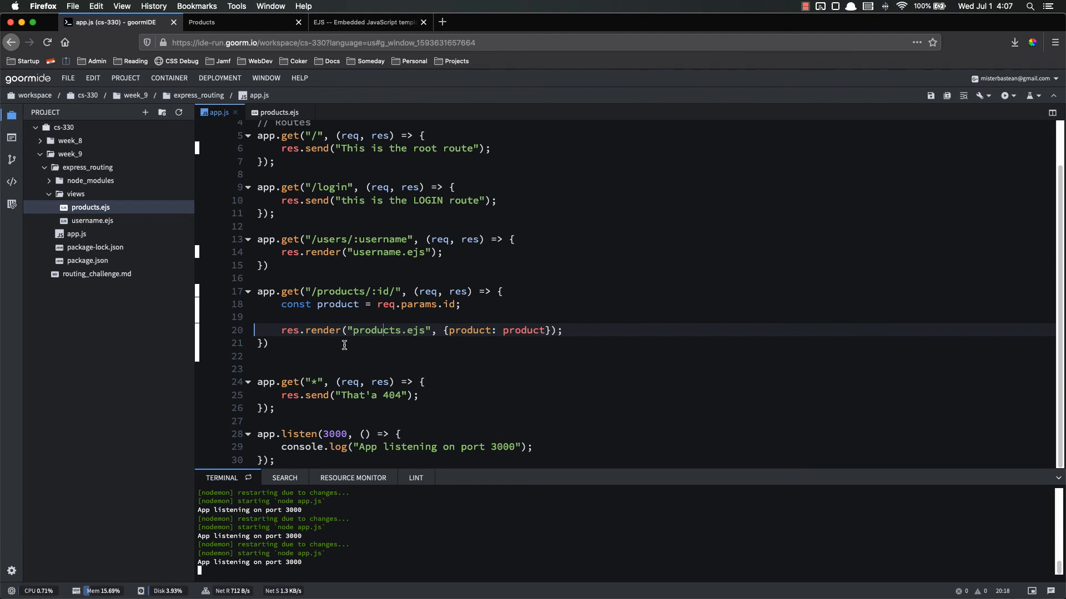
pyautogui.click(277, 112)
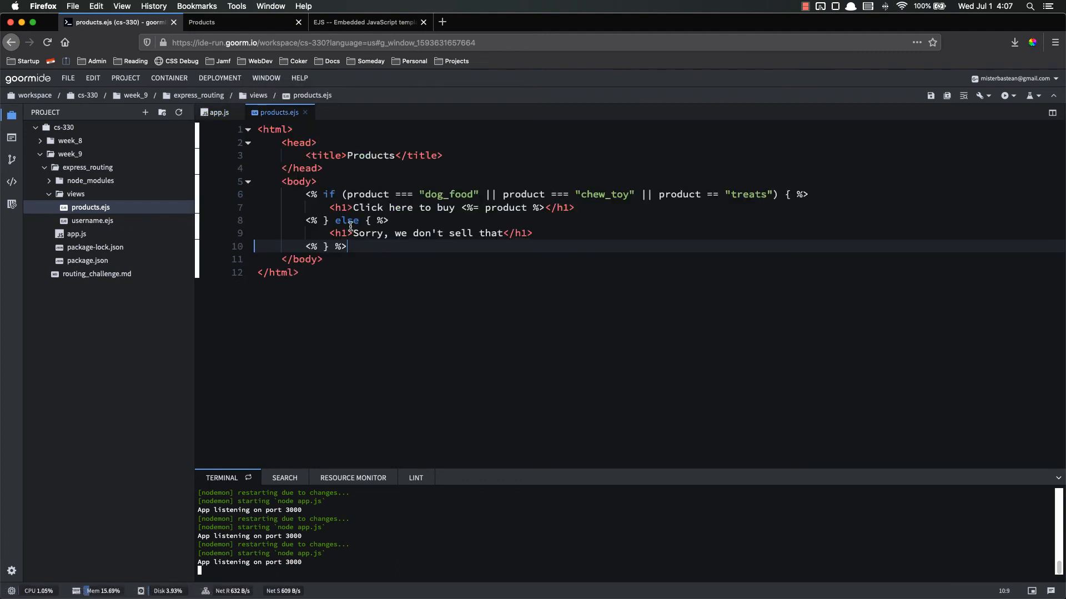